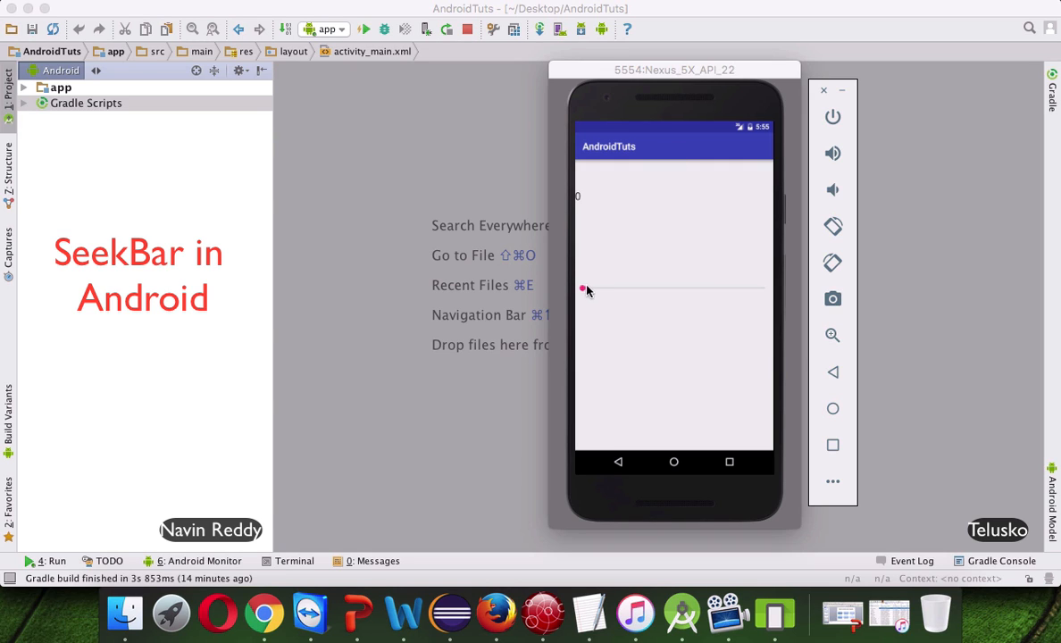
mouse_move(585, 293)
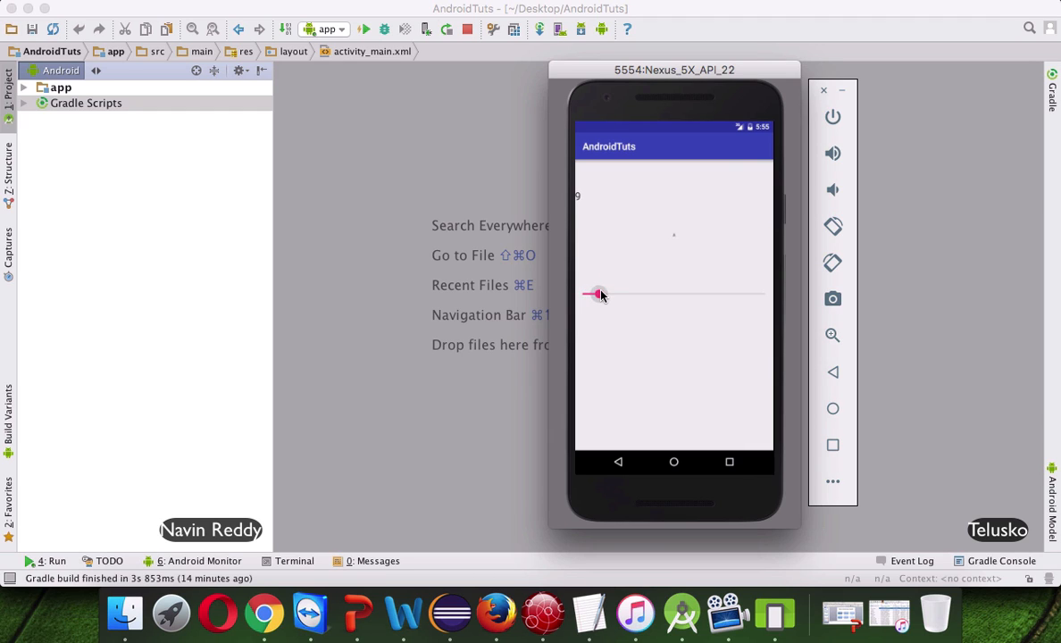
Step: Drag the SeekBar thumb back and forth in the emulator so the letter A grows and shrinks with progress around 46–90
left_click_drag(597, 293, 651, 311)
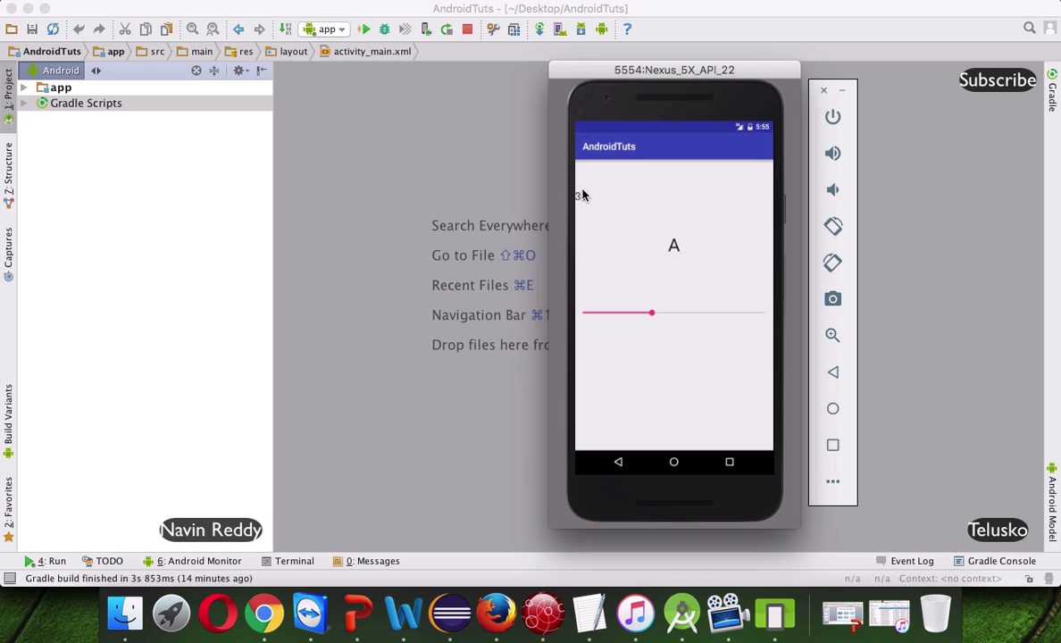
left_click_drag(651, 313, 582, 288)
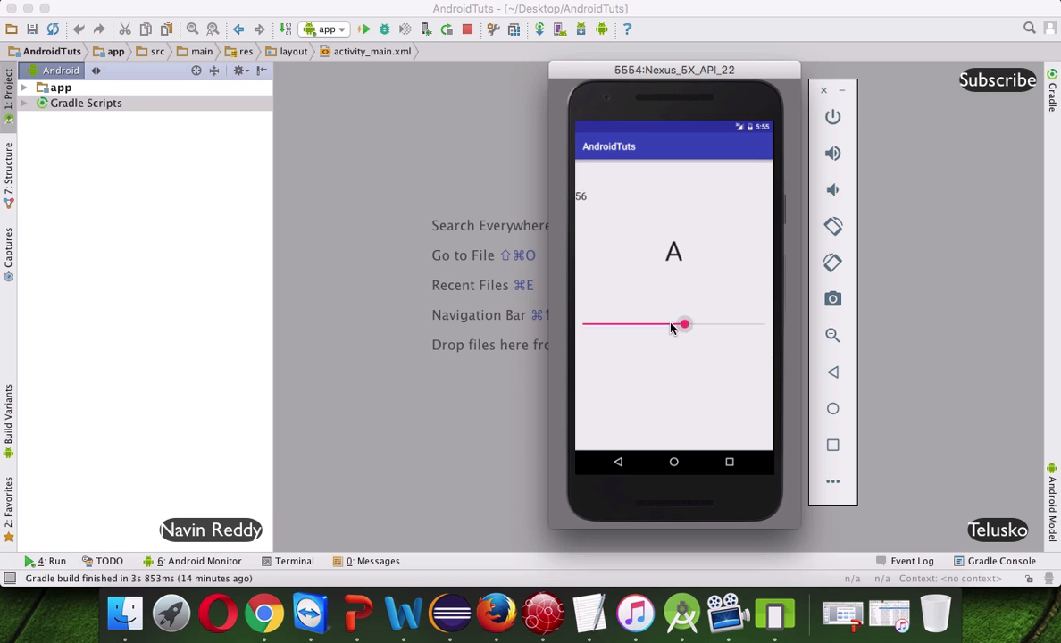
left_click_drag(683, 325, 697, 327)
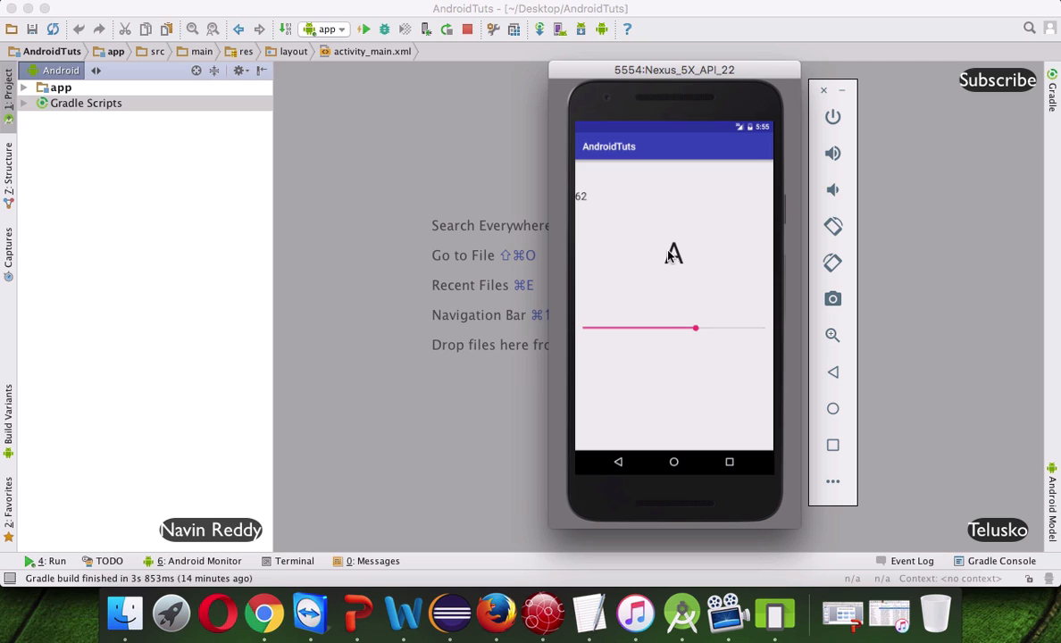
left_click_drag(697, 329, 664, 318)
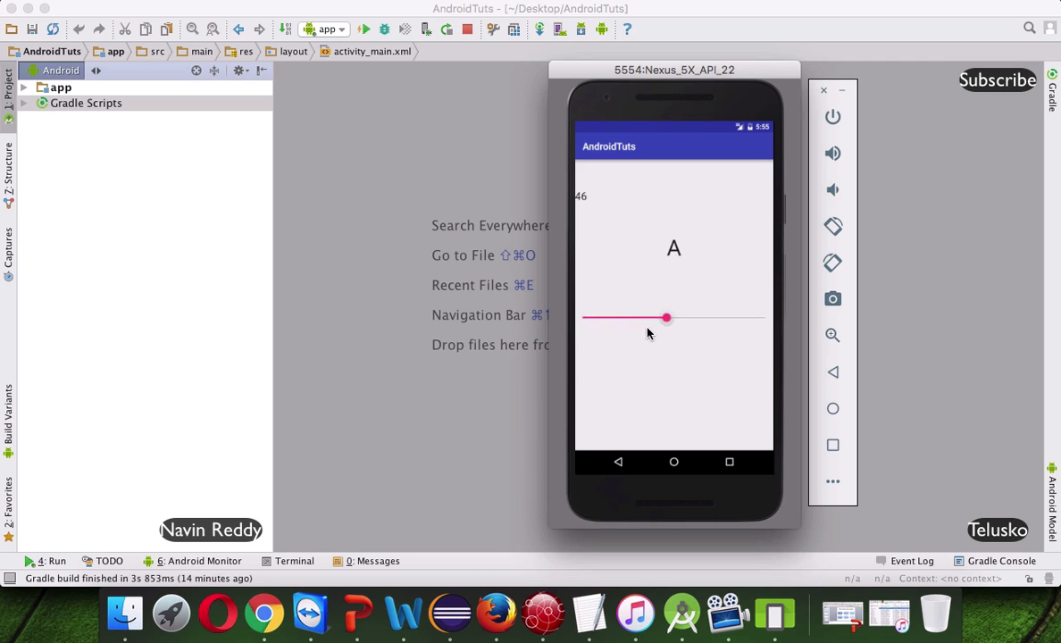
left_click_drag(665, 318, 700, 329)
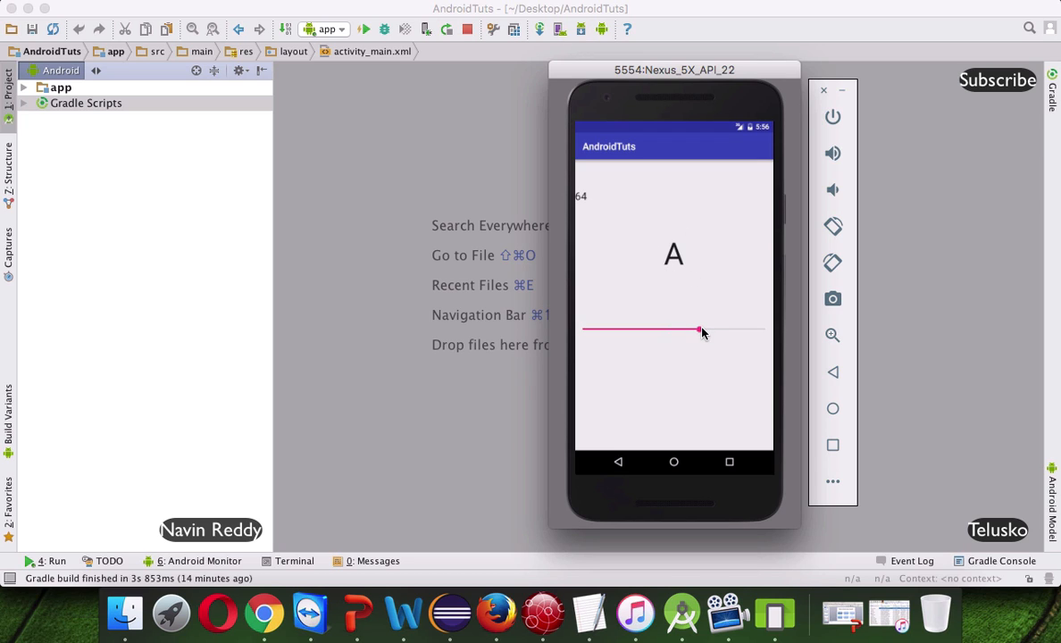
left_click_drag(699, 331, 617, 300)
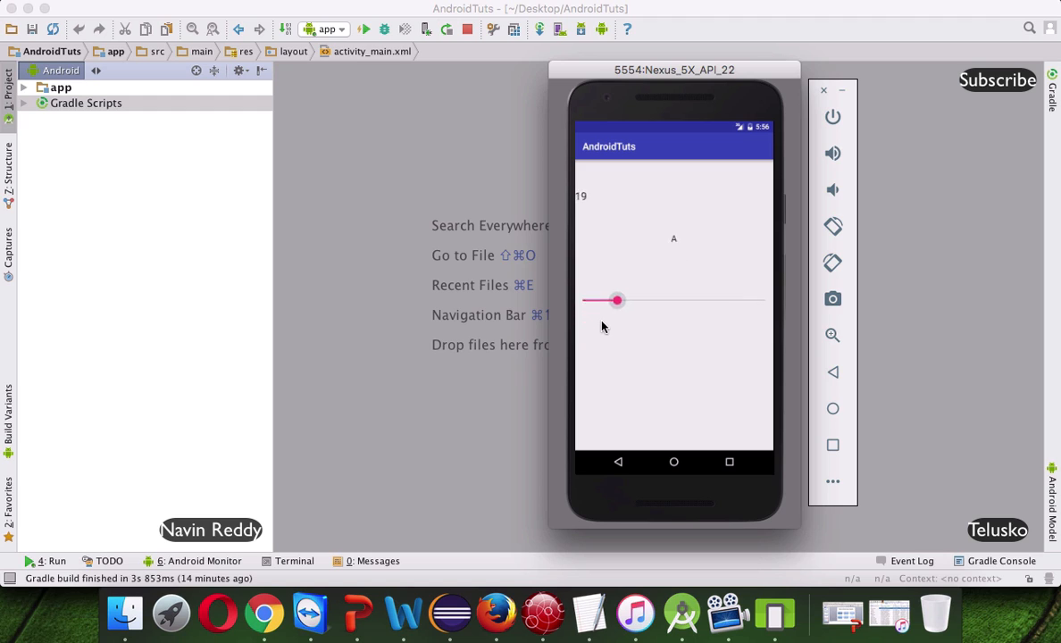
left_click_drag(616, 300, 747, 347)
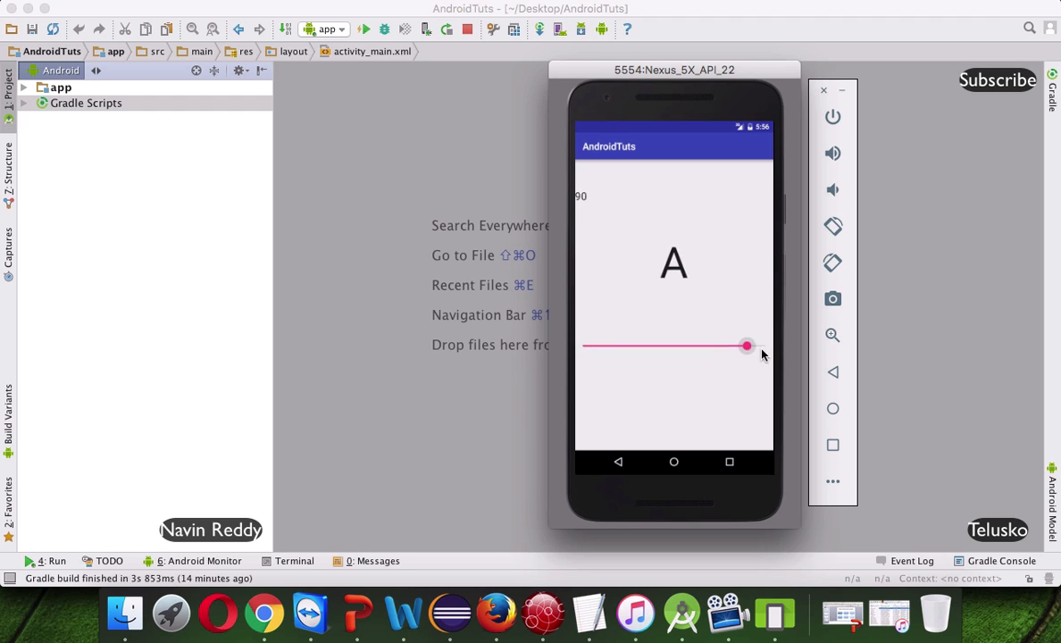
left_click_drag(747, 347, 764, 353)
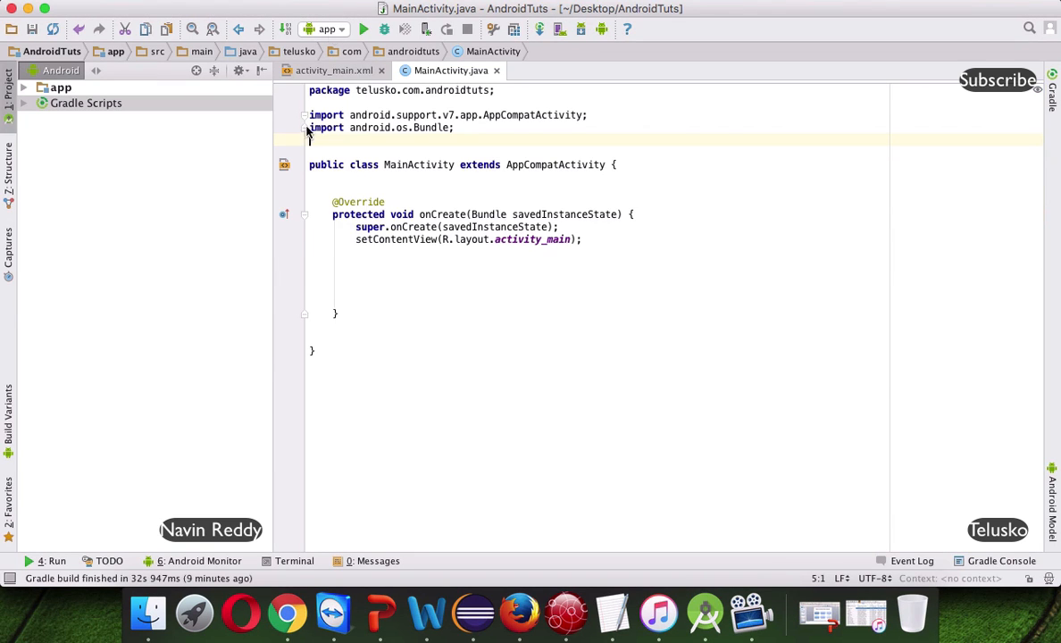
Step: Switch to the activity_main.xml layout showing the centered TextView A
left_click(334, 71)
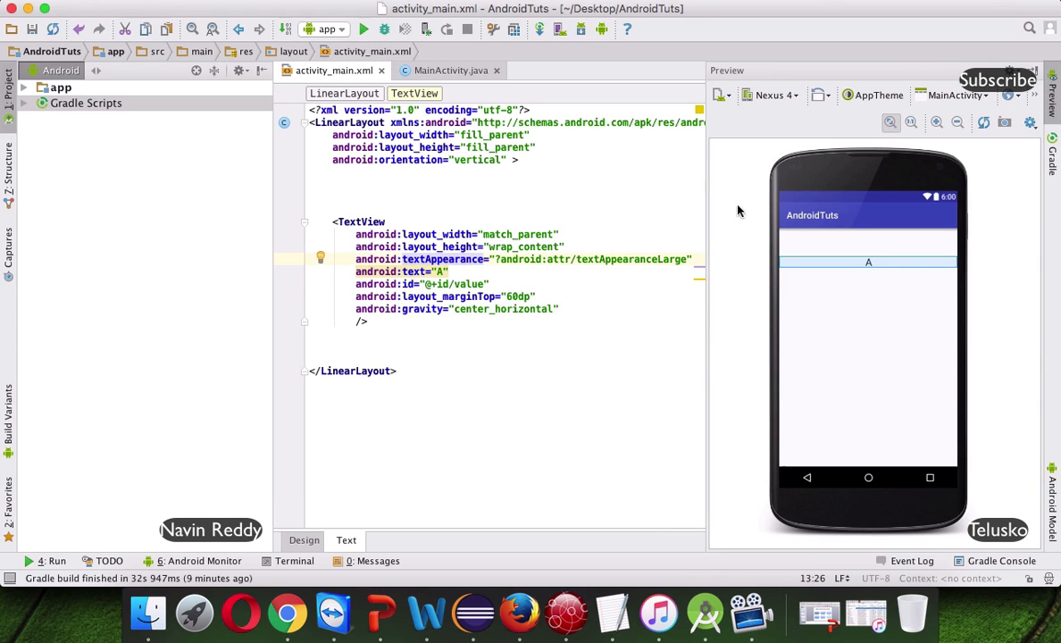
mouse_move(772, 215)
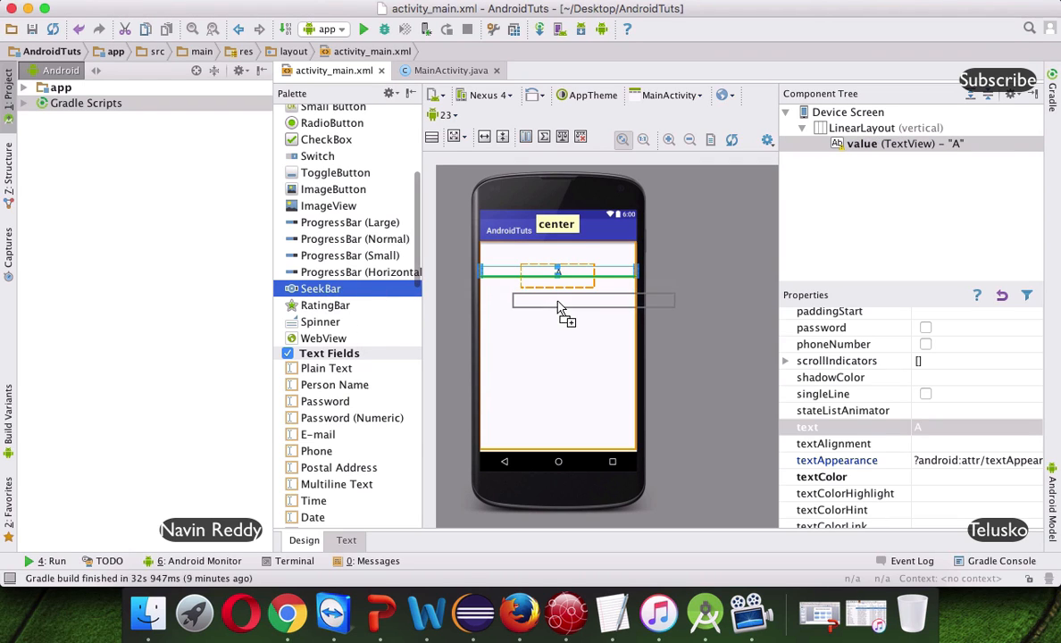
Step: Drop a SeekBar under the letter A and give it android:layout_marginTop="100dp" in the XML
left_click_drag(320, 288, 558, 282)
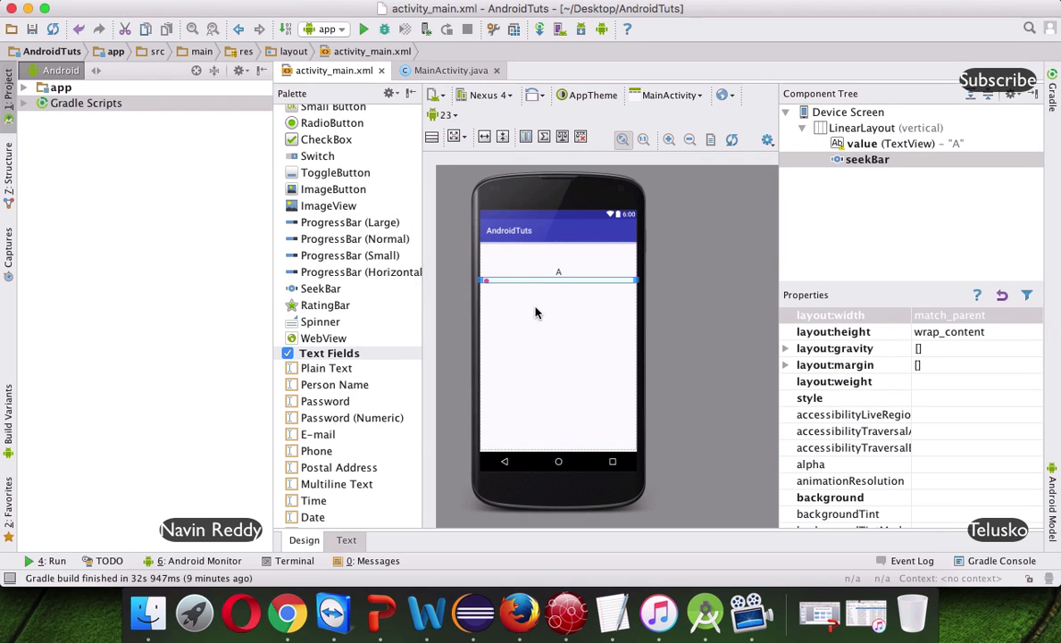
left_click(347, 540)
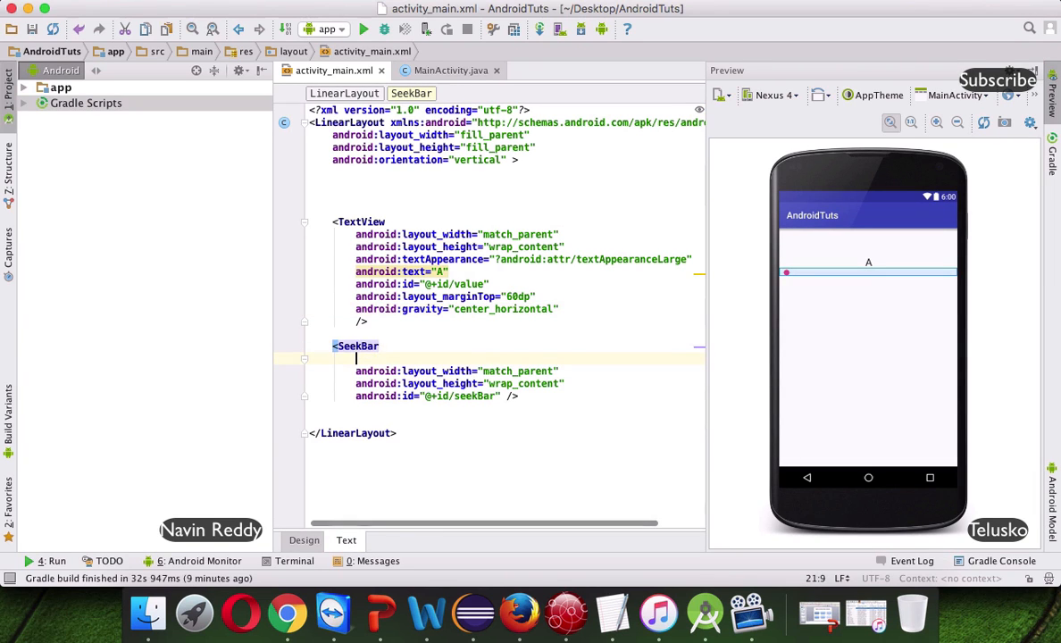
type("marginTop=\"1")
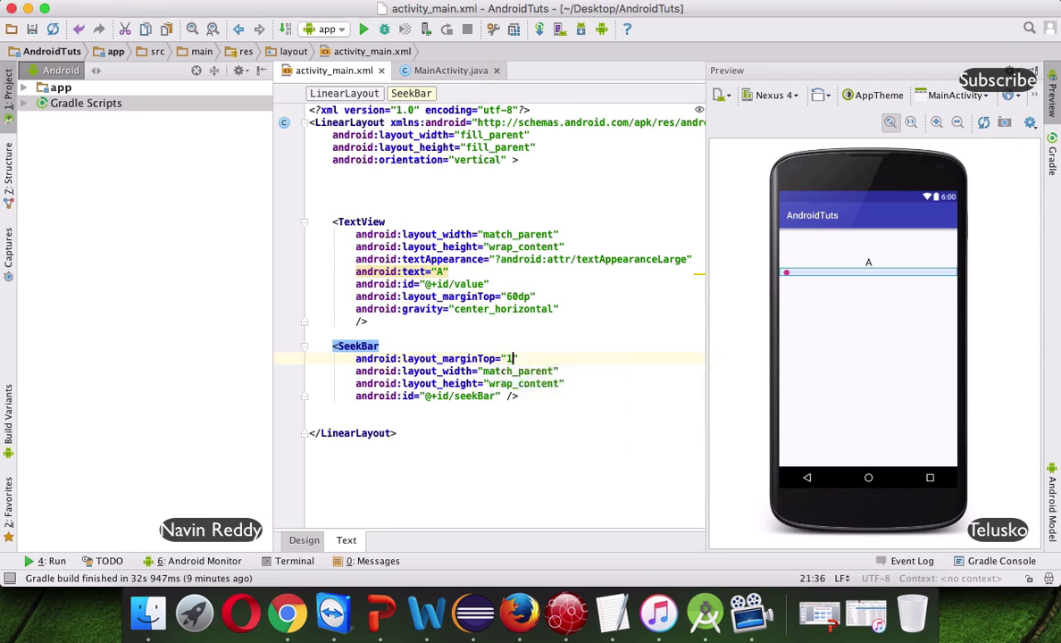
type("00")
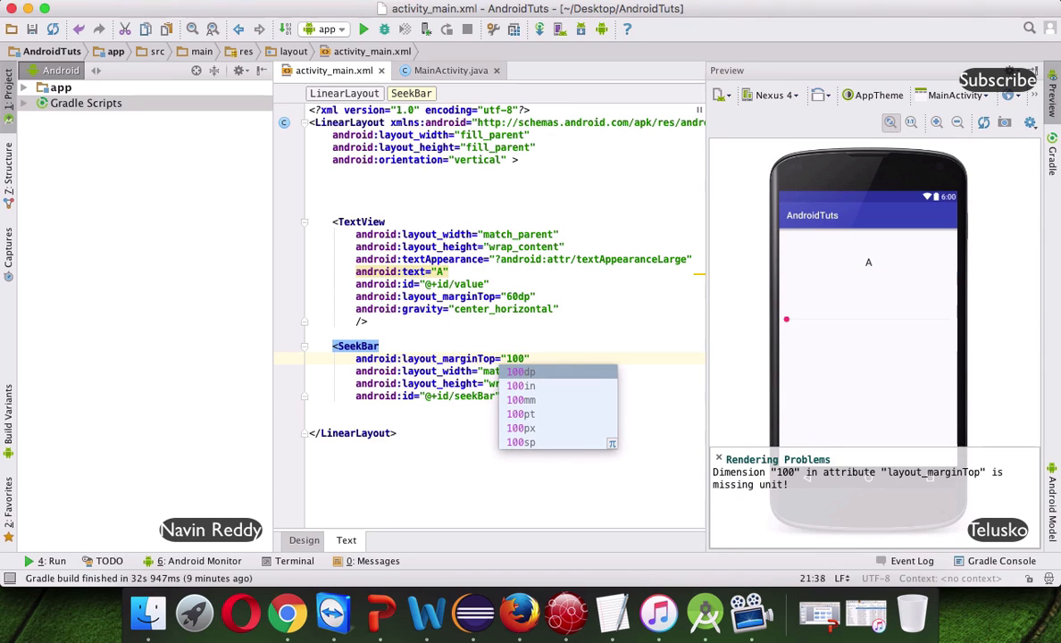
mouse_move(718, 457)
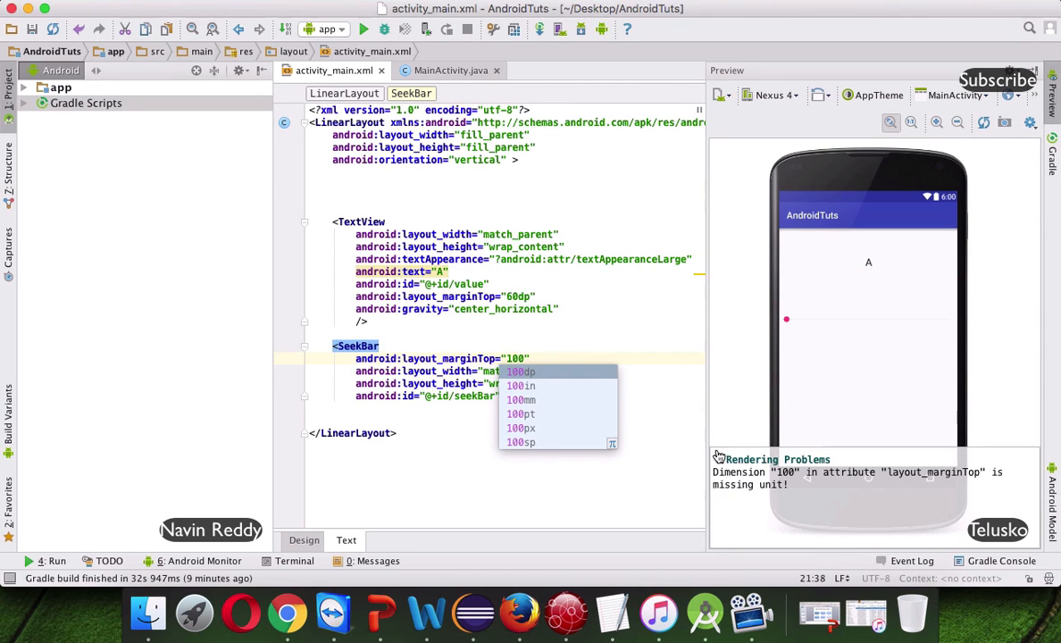
left_click(521, 372)
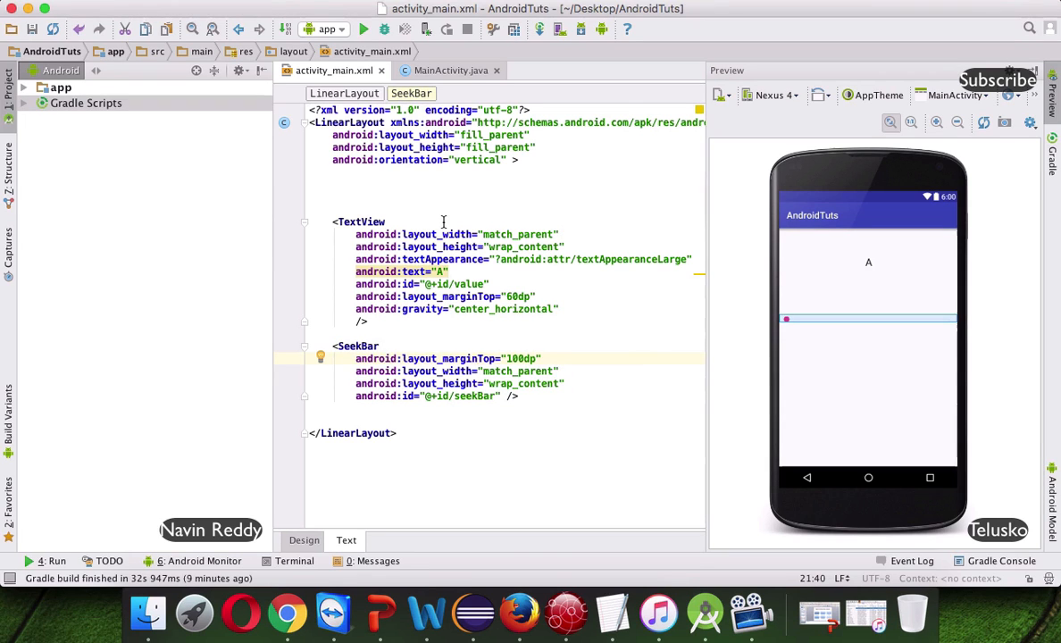
left_click(450, 72)
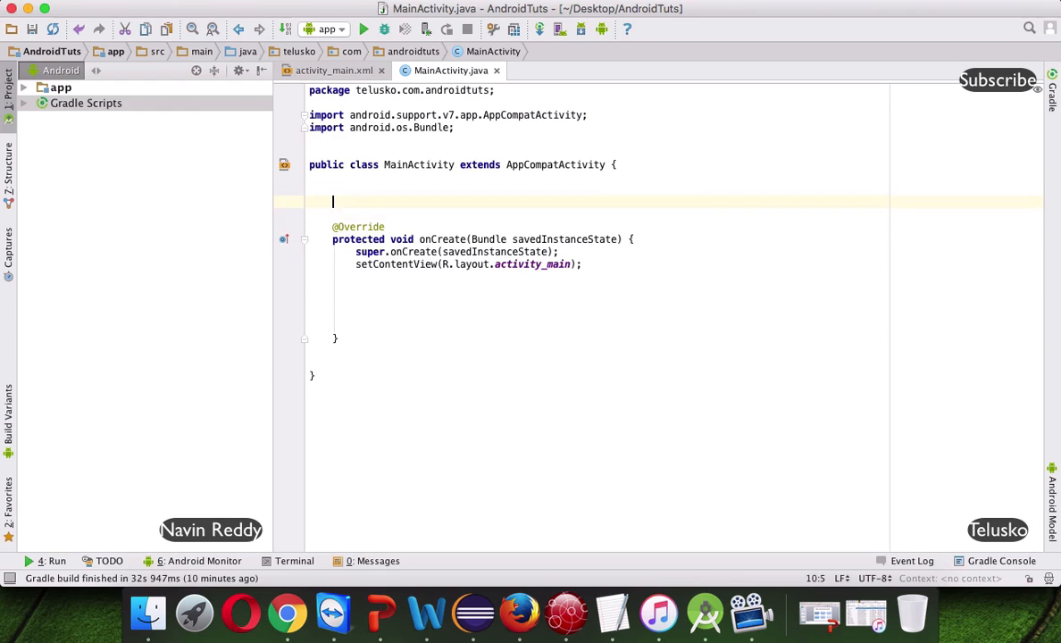
Step: Declare TextView tv and SeekBar sb fields in MainActivity
type("TextView")
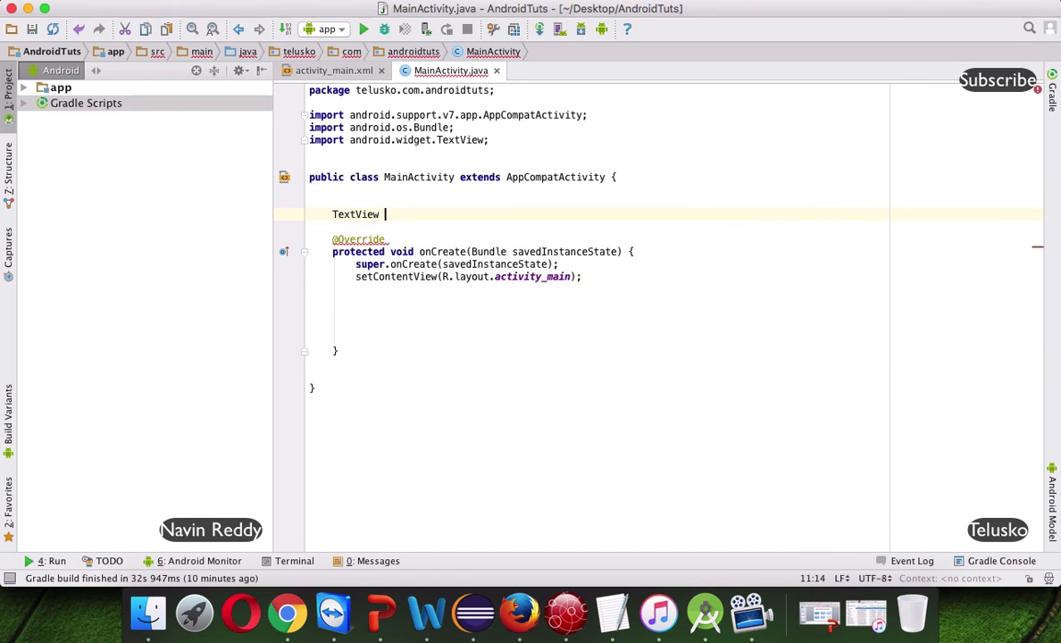
type("t")
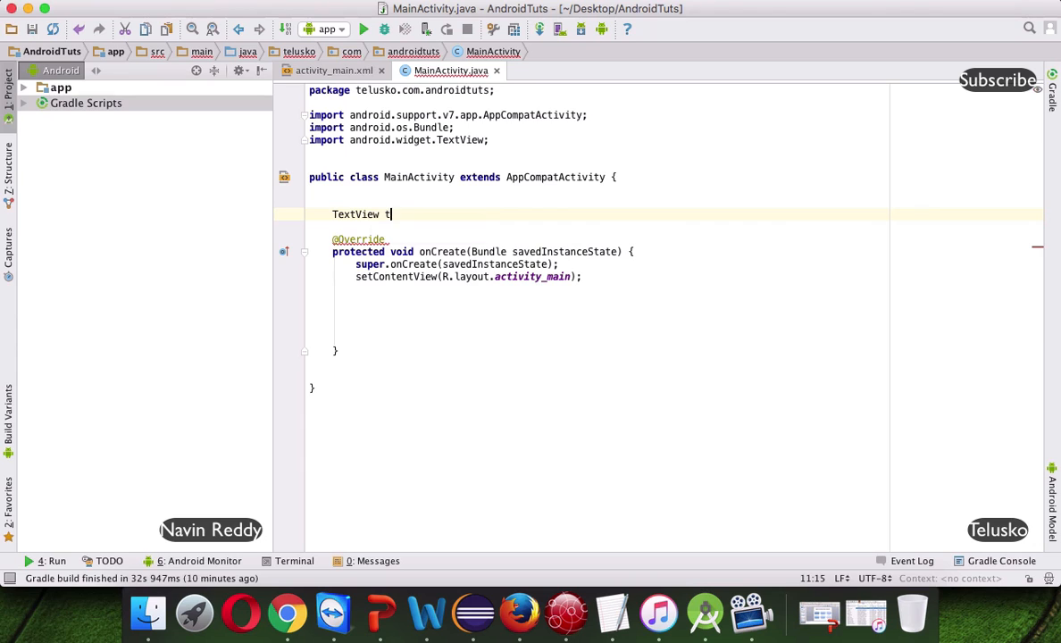
type("v;")
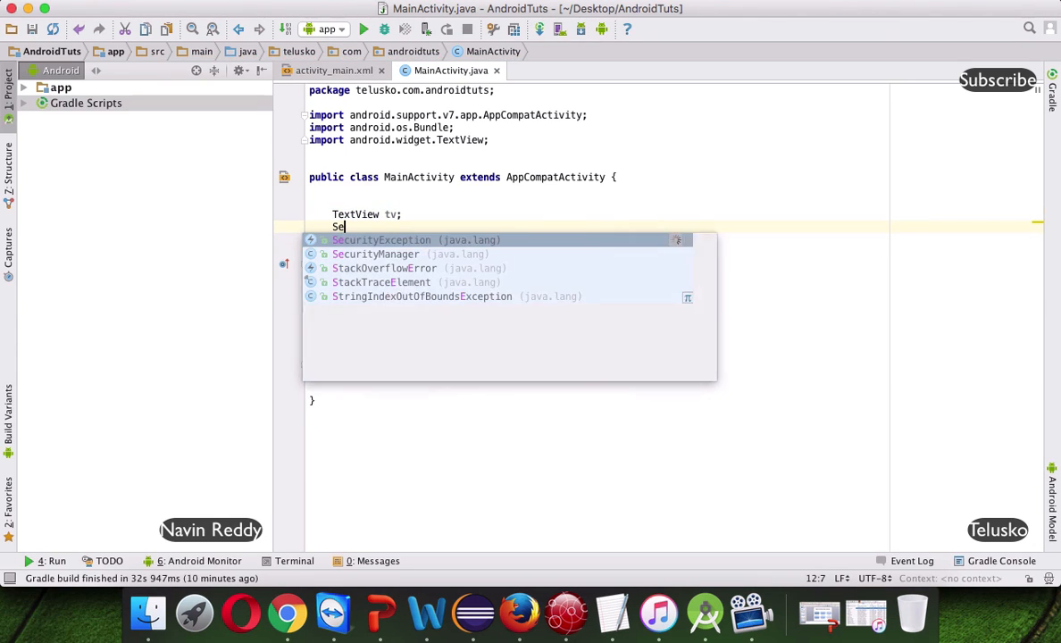
type("SeekBar sb;")
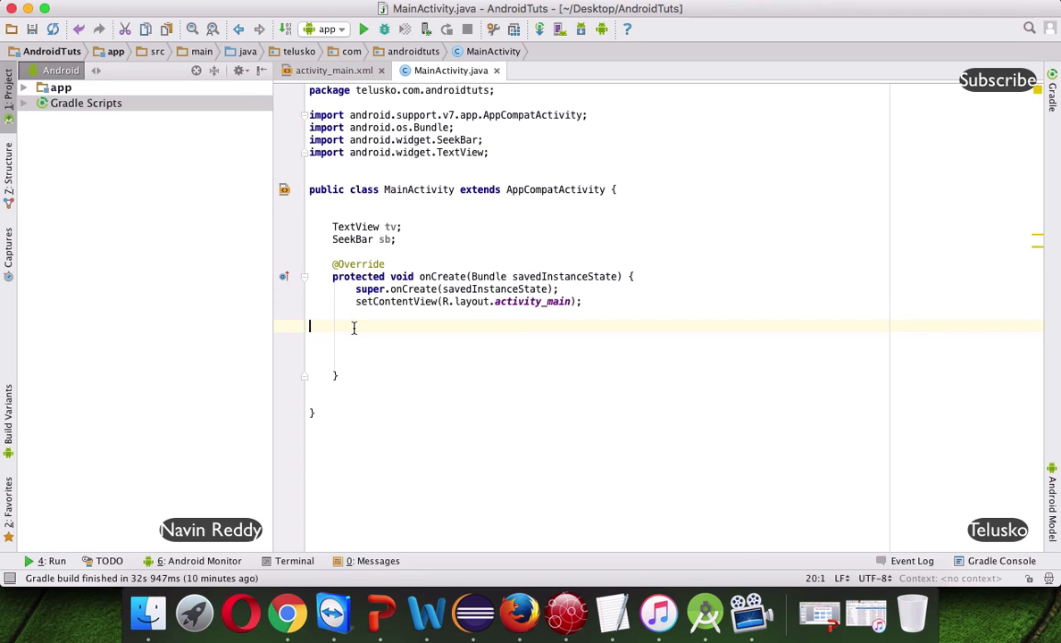
type("sb.")
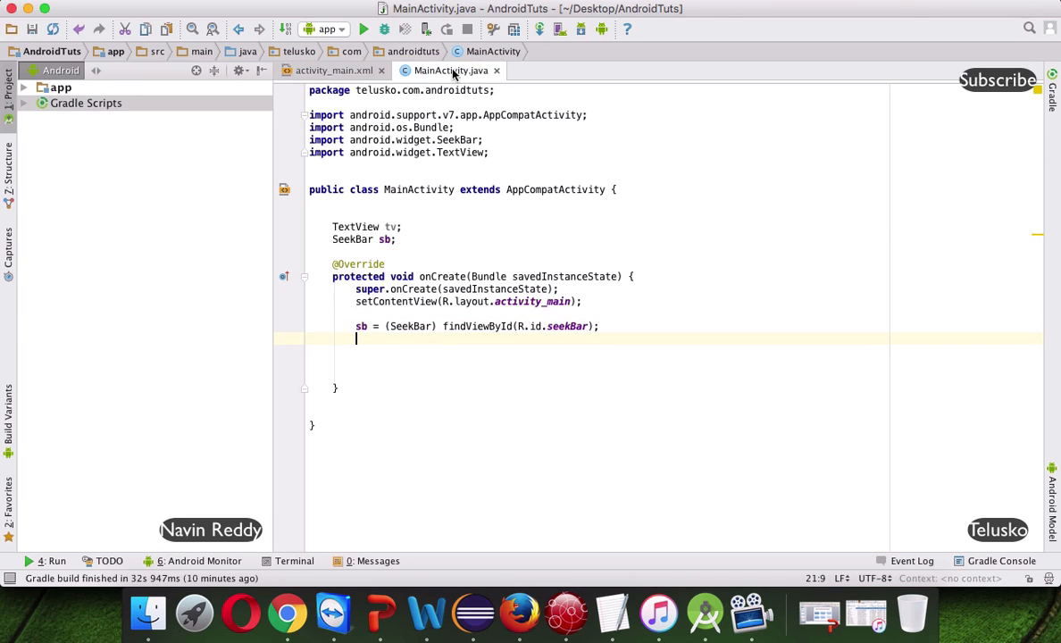
Step: Assign sb and tv via findViewById(R.id.seekBar) and findViewById(R.id.value) after checking the ids in the layout
left_click(336, 71)
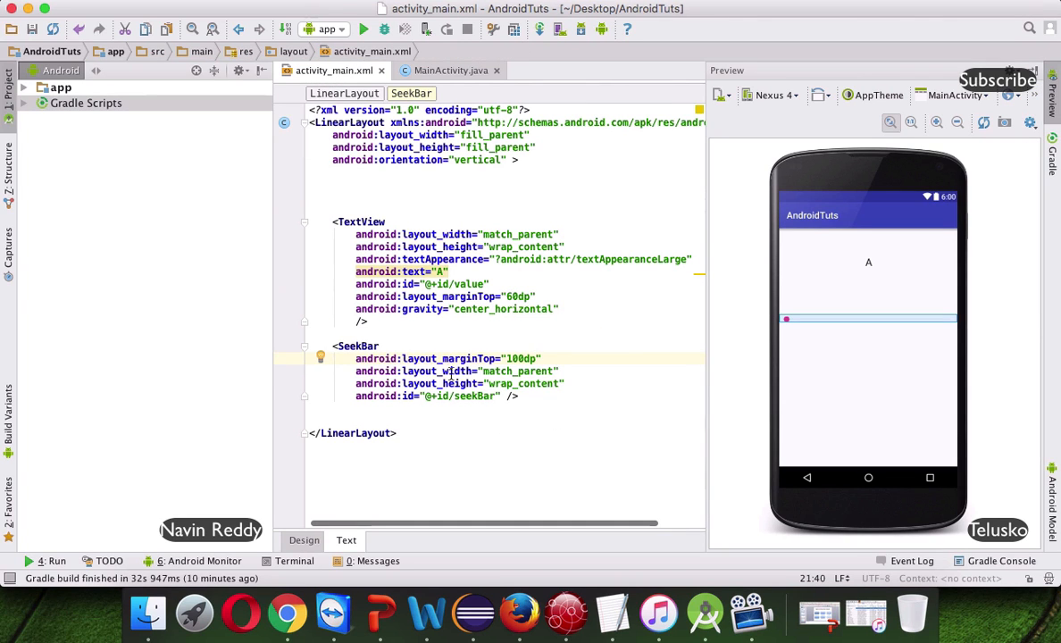
double_click(440, 383)
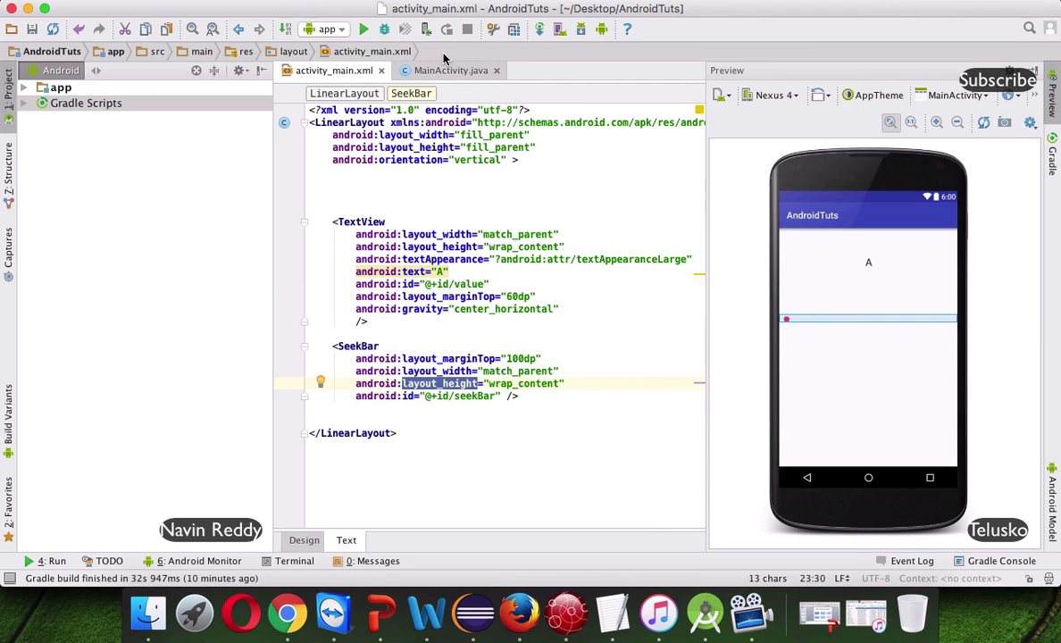
left_click(451, 71)
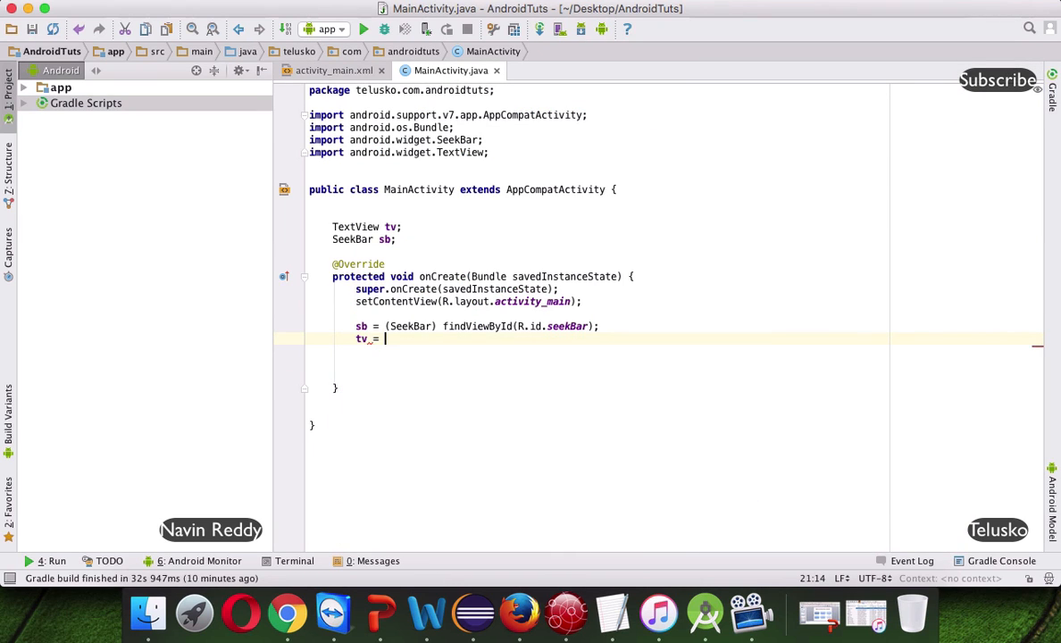
type("(TextView) findViewById(R.id.")
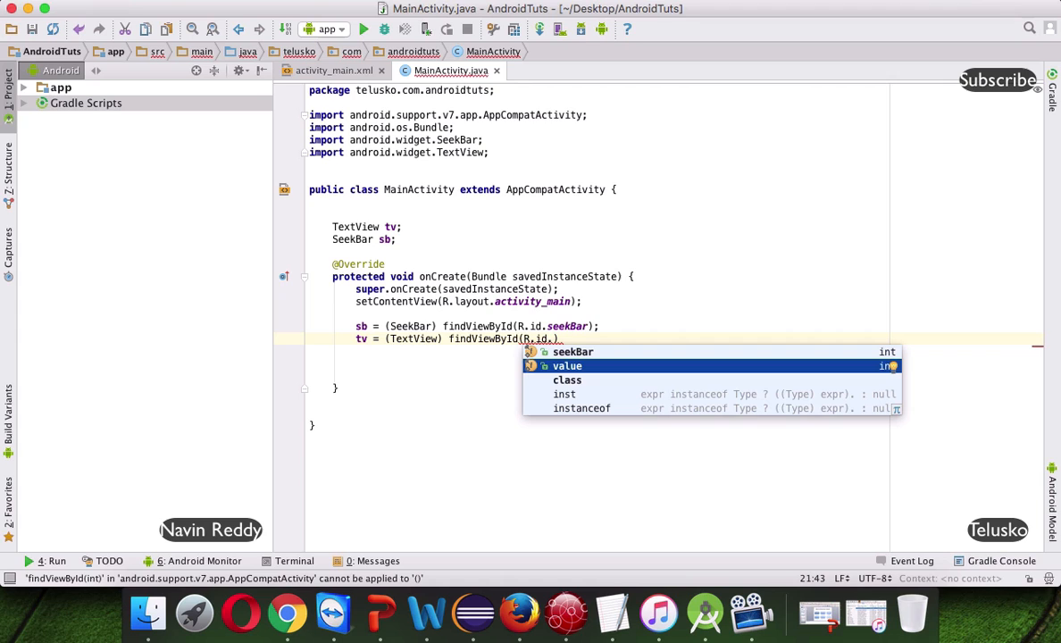
left_click(334, 71)
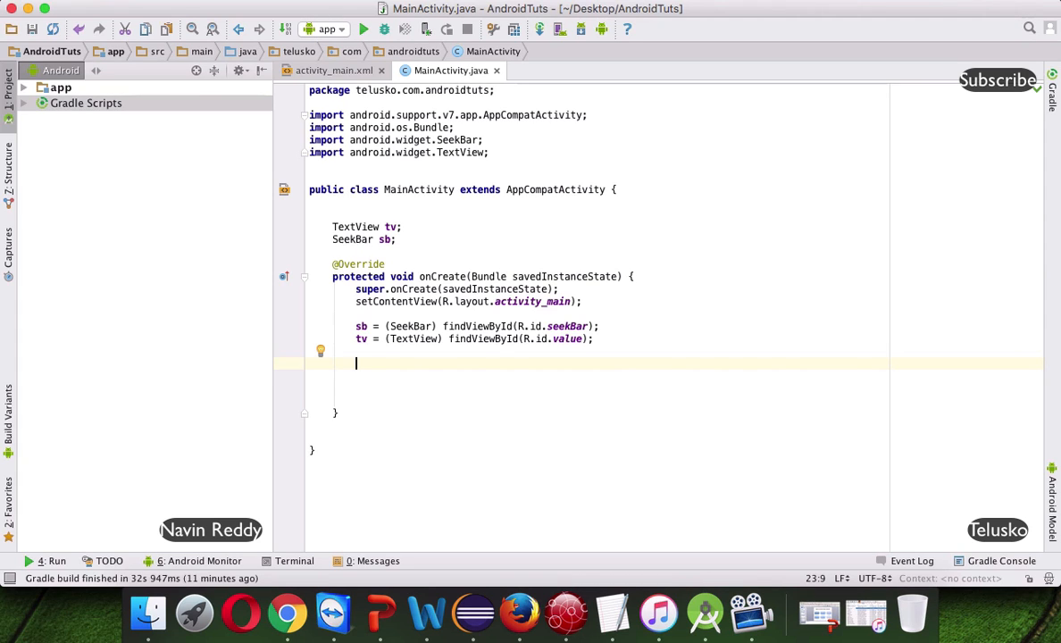
Step: Attach a new SeekBar.OnSeekBarChangeListener to sb with setOnSeekBarChangeListener
type("sb.")
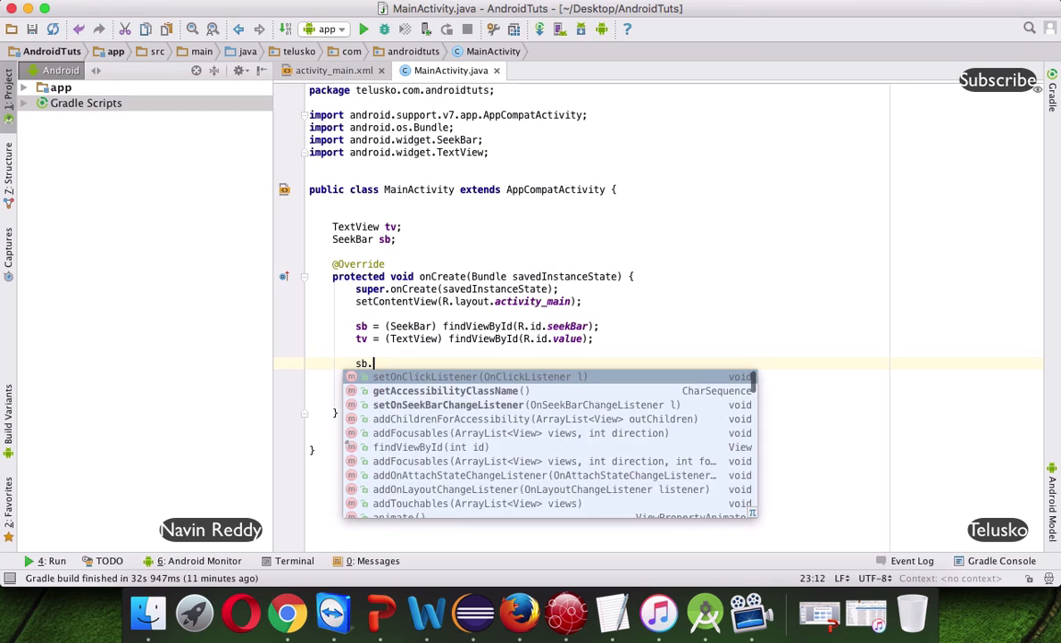
type("setOnClickListener();")
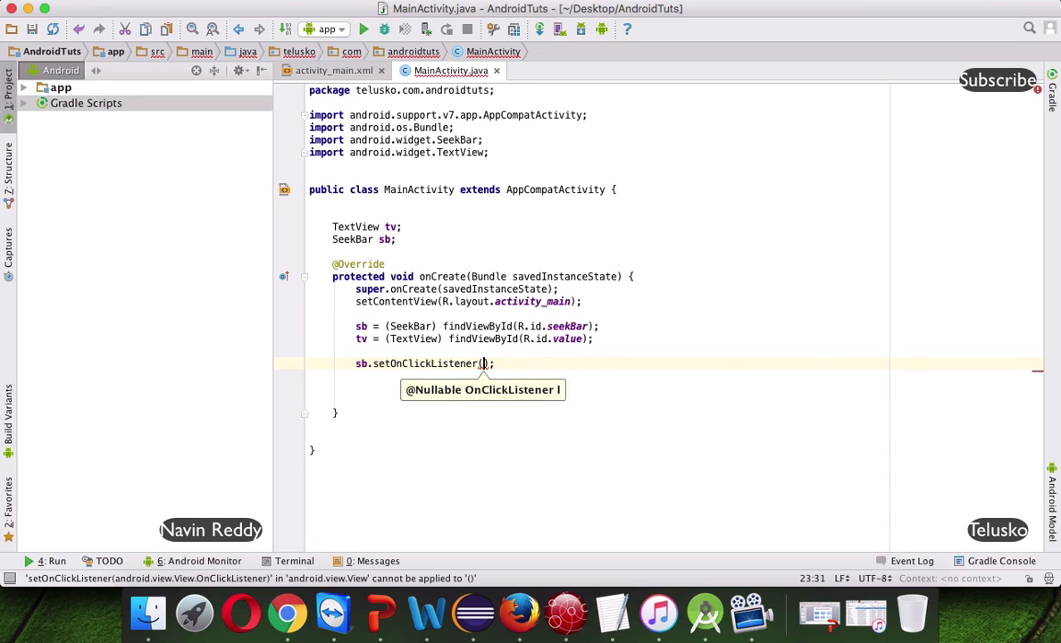
key("backspace")
type("SeekBarChange")
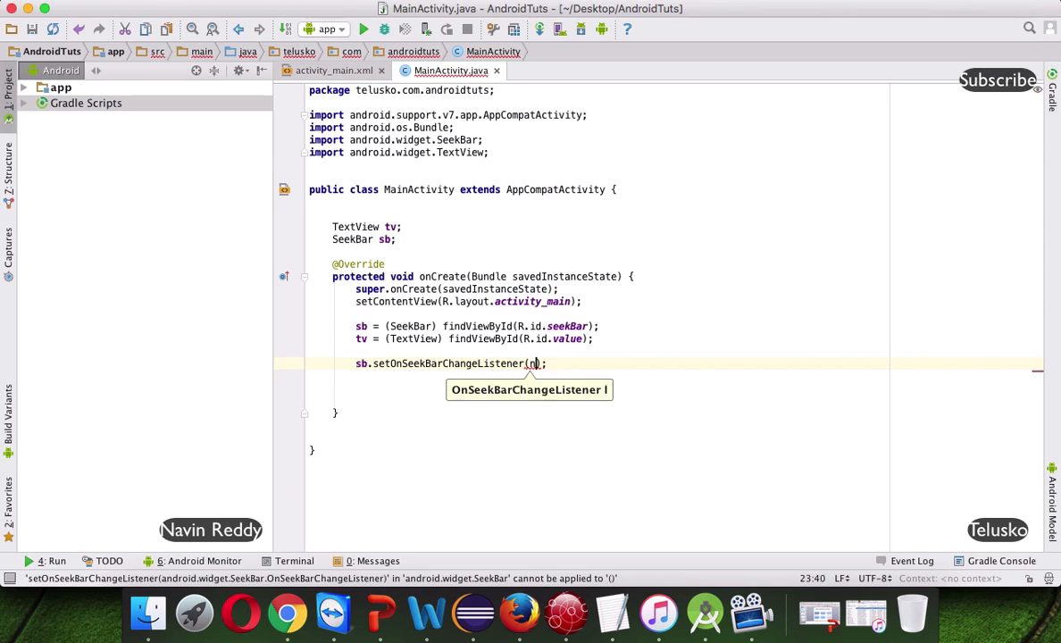
type("new")
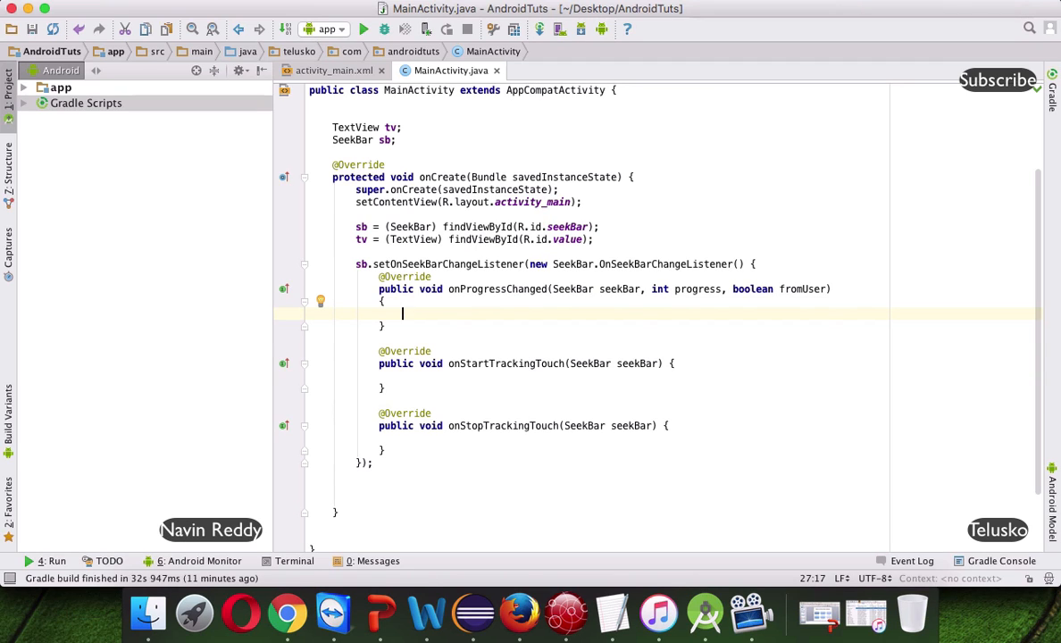
mouse_move(639, 351)
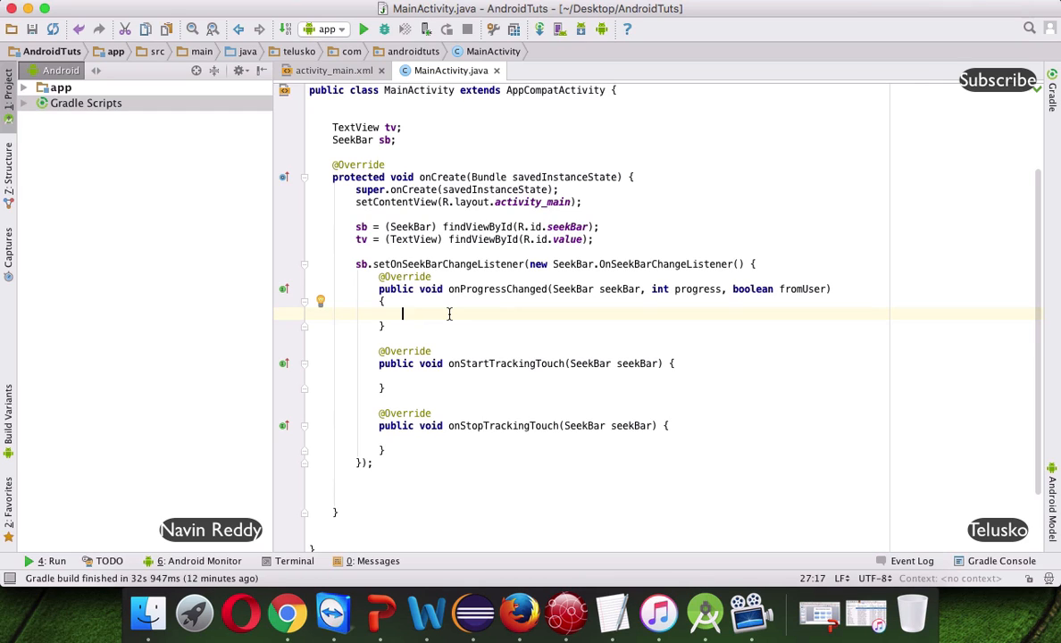
mouse_move(593, 241)
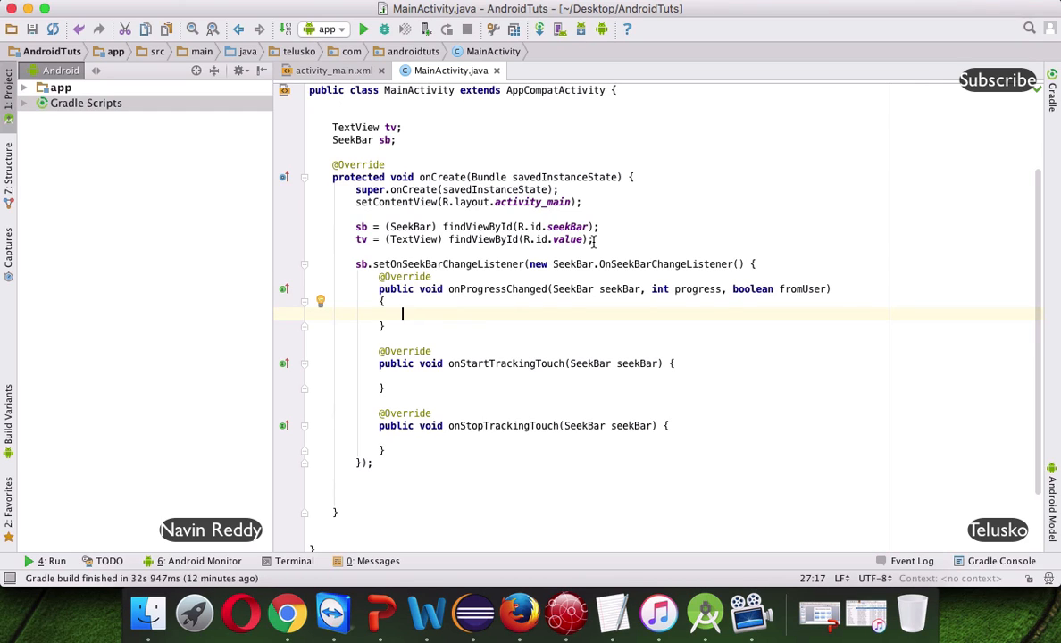
mouse_move(652, 286)
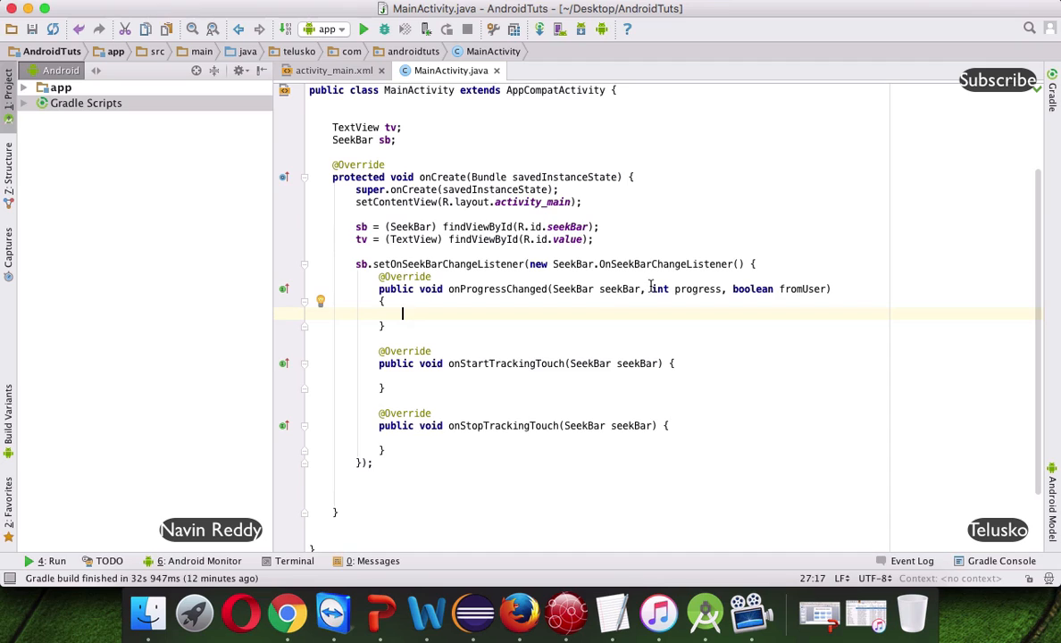
Step: In onProgressChanged write tv.setTextSize(progress*...) using the progress parameter as the multiplier base
double_click(686, 289)
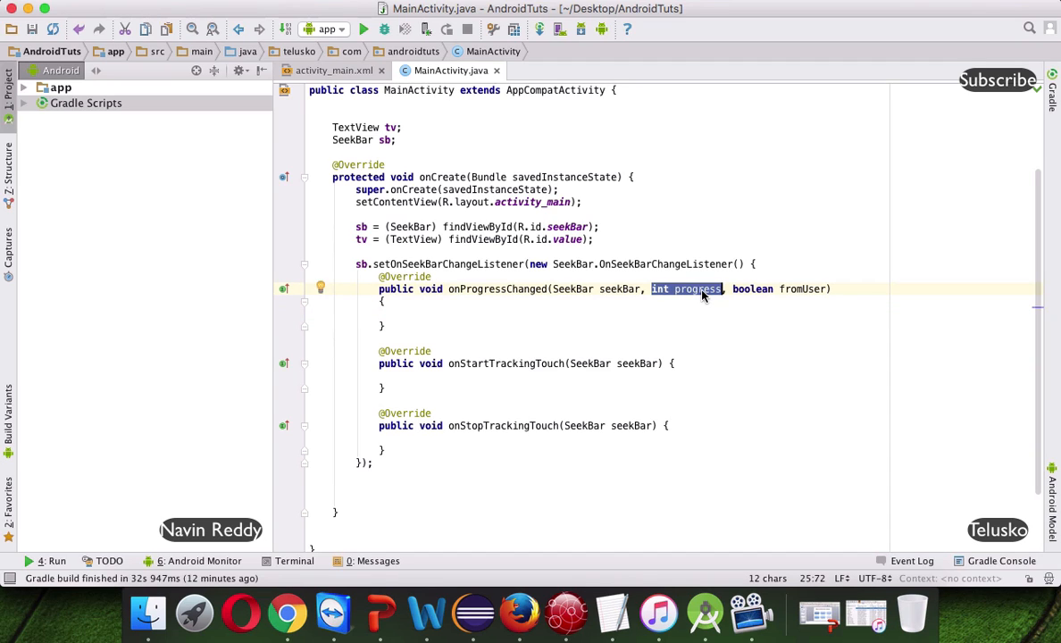
left_click(696, 289)
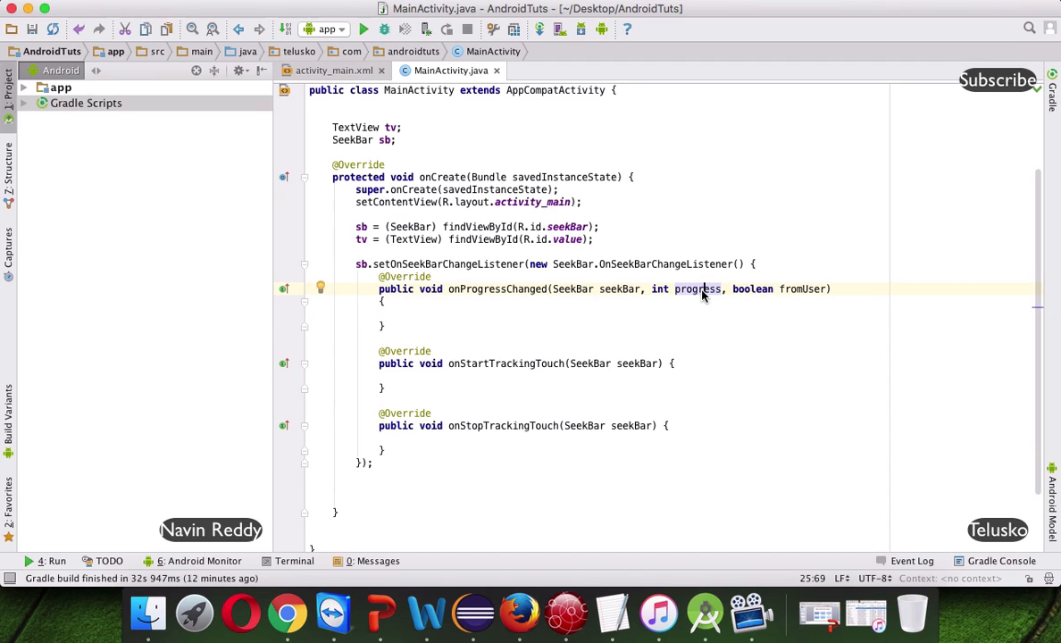
double_click(697, 289)
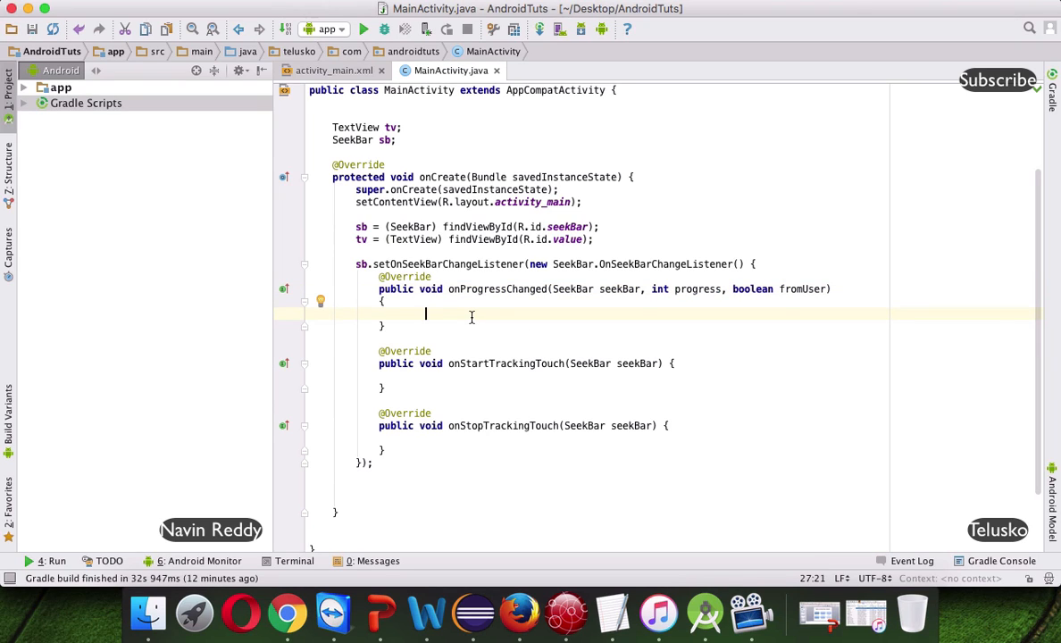
type("tv")
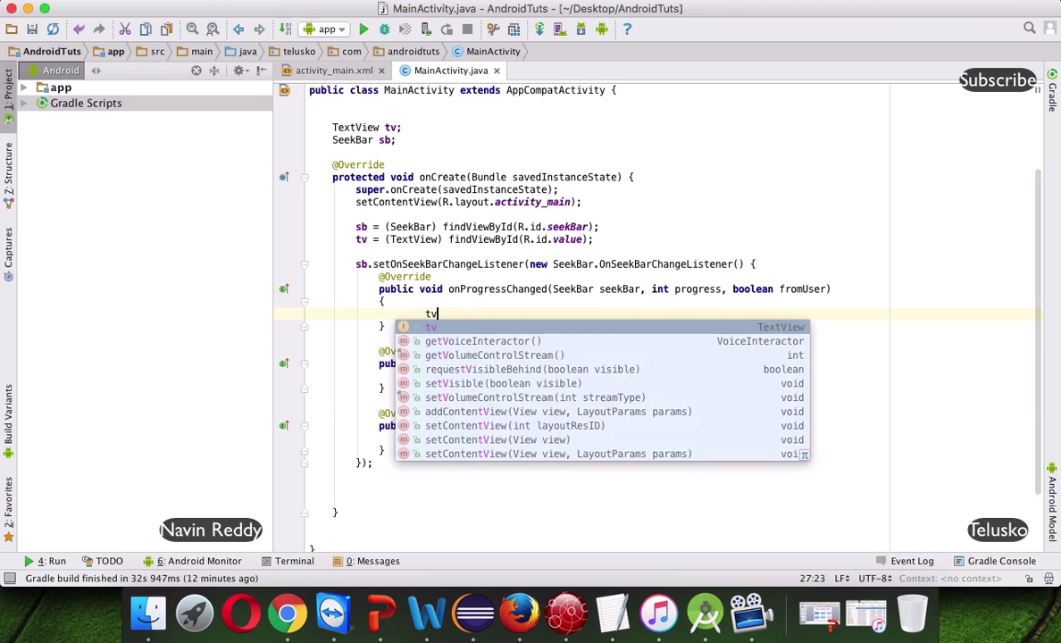
type(".setTextSize();")
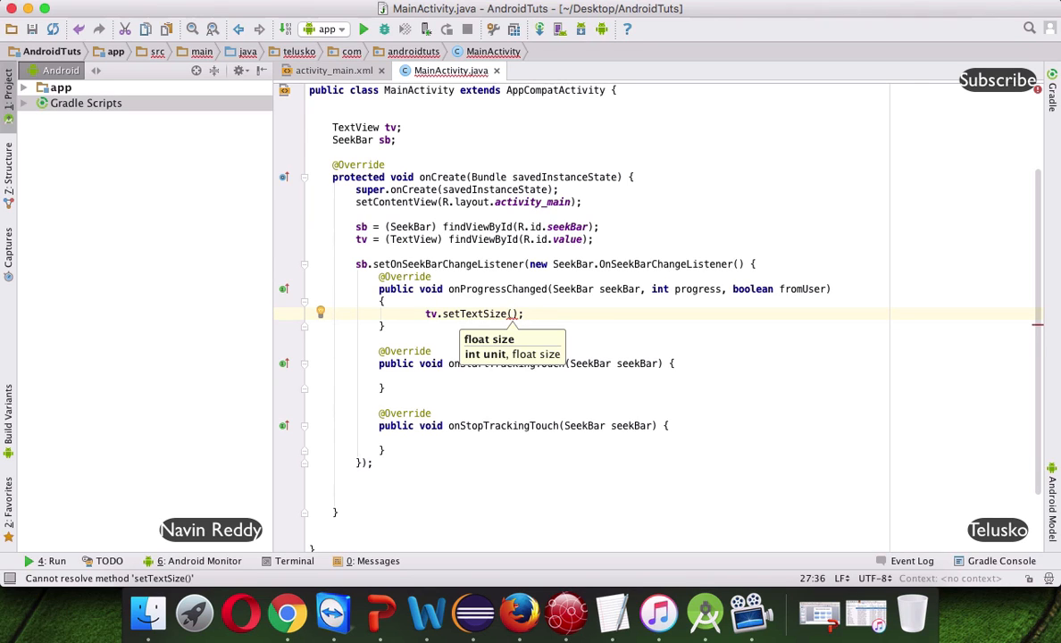
type("progress")
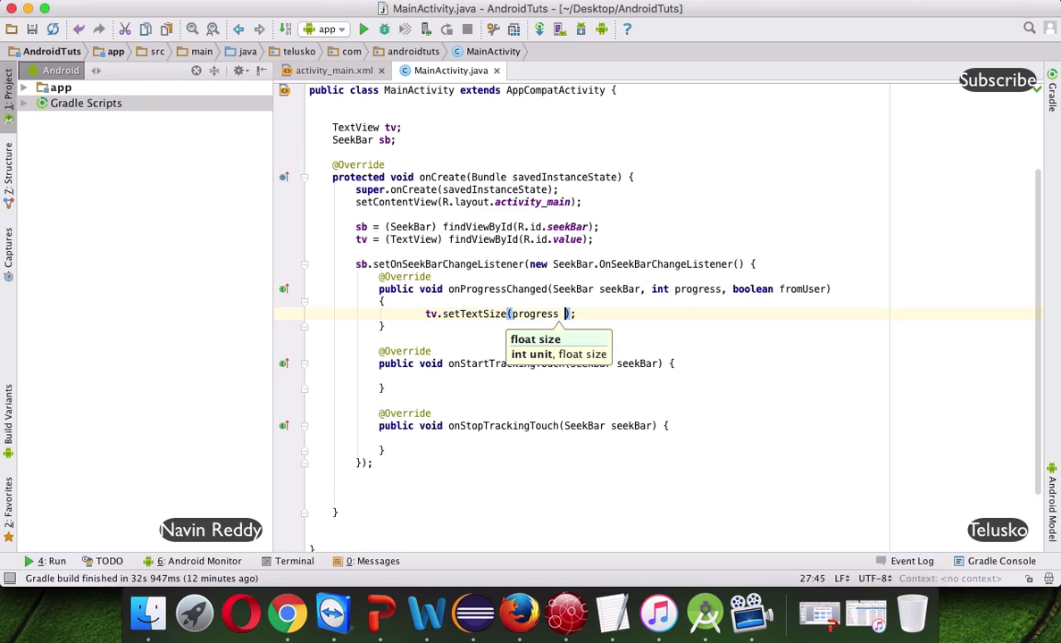
type("*10")
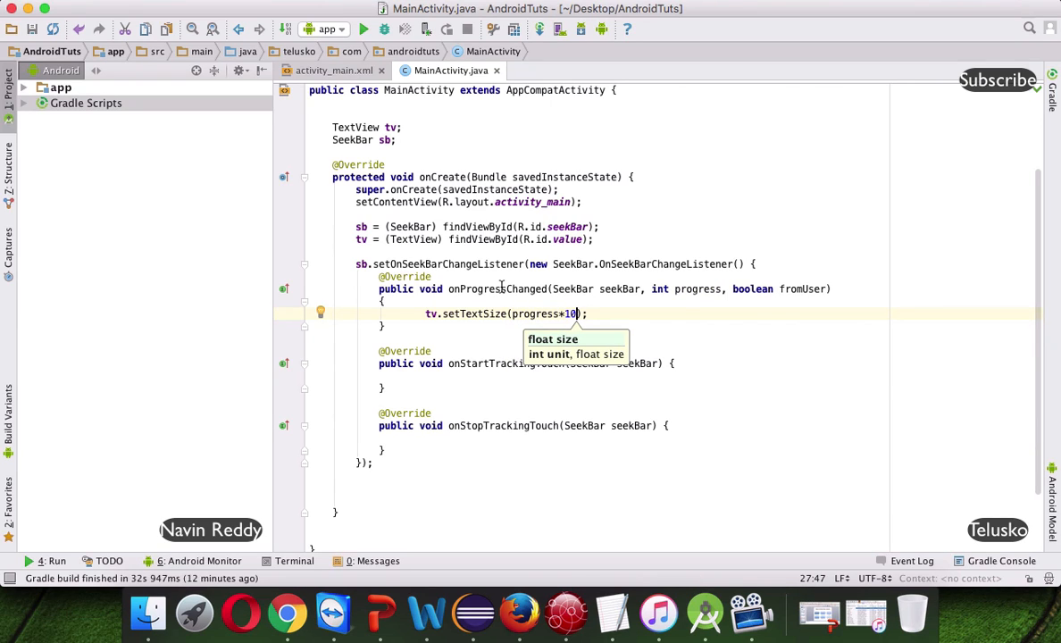
key("Backspace")
type("5")
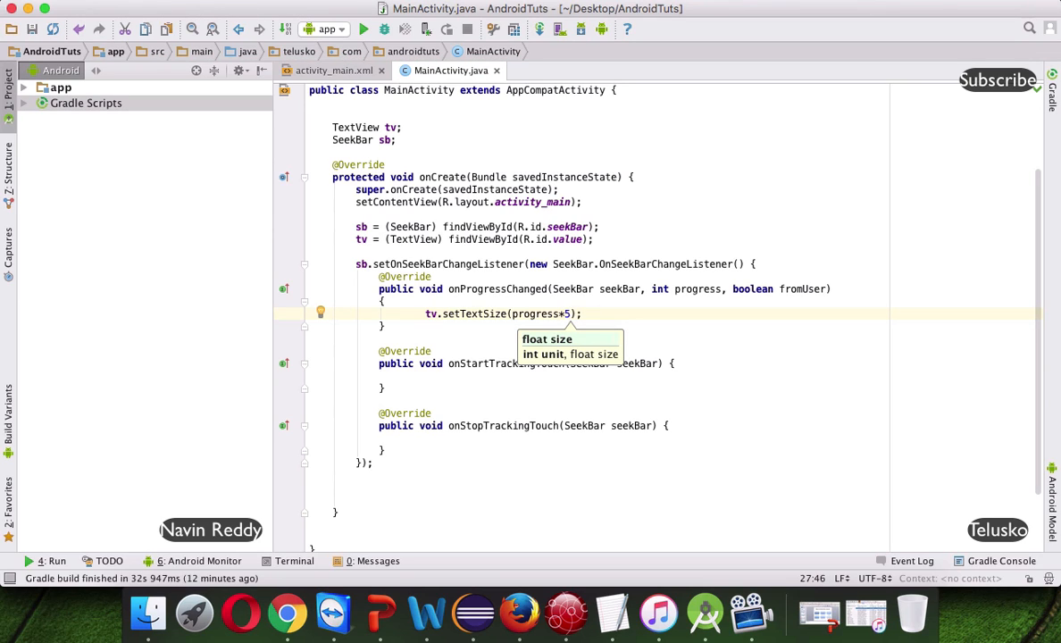
type("0")
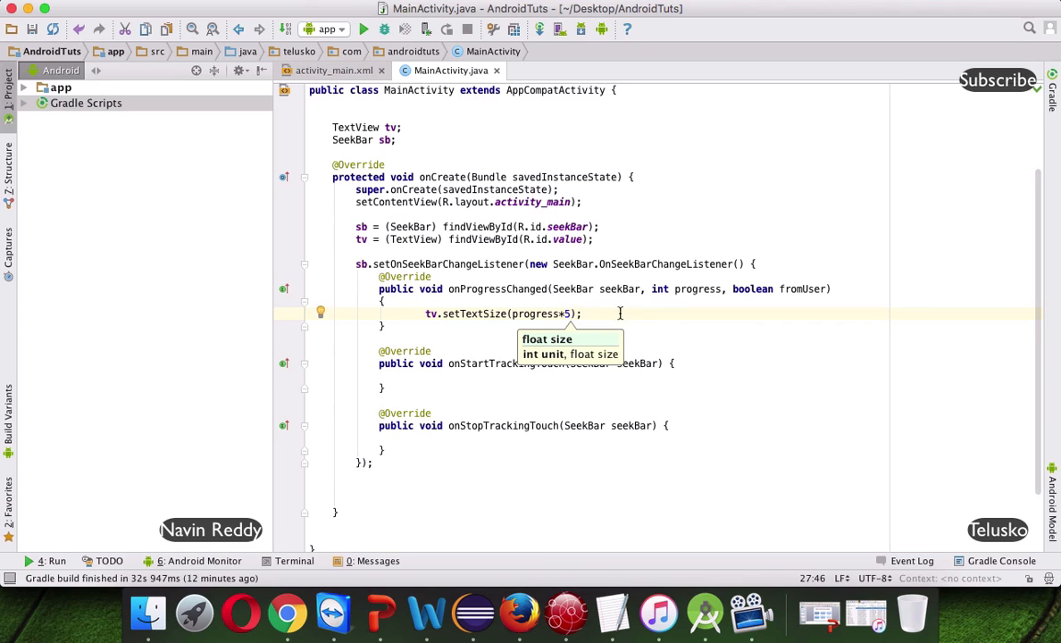
mouse_move(351, 70)
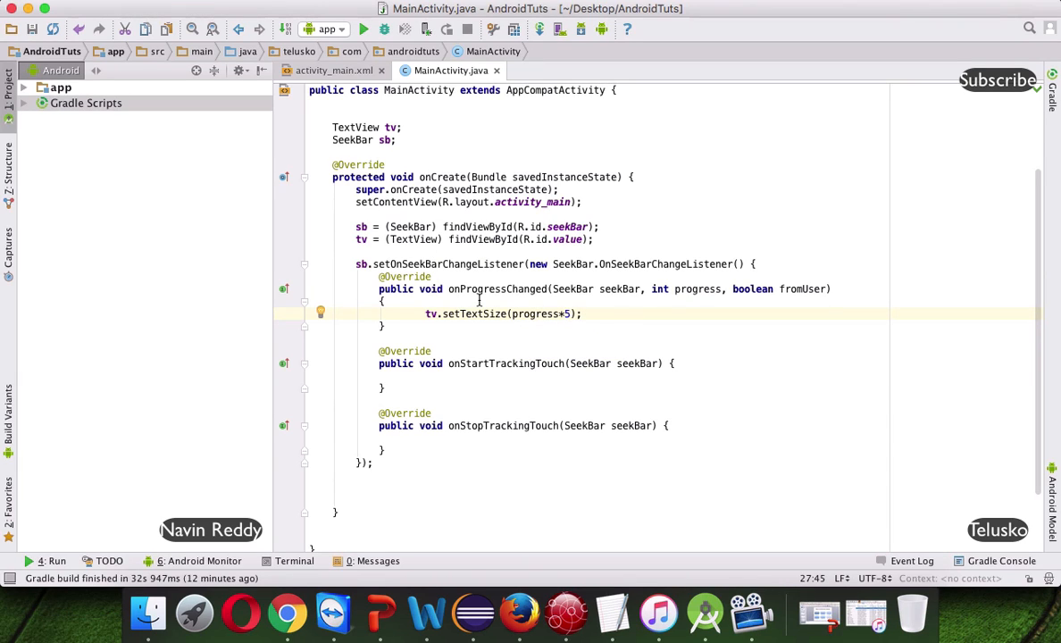
Step: Run the app on the Nexus 5X API 22 emulator
left_click(364, 28)
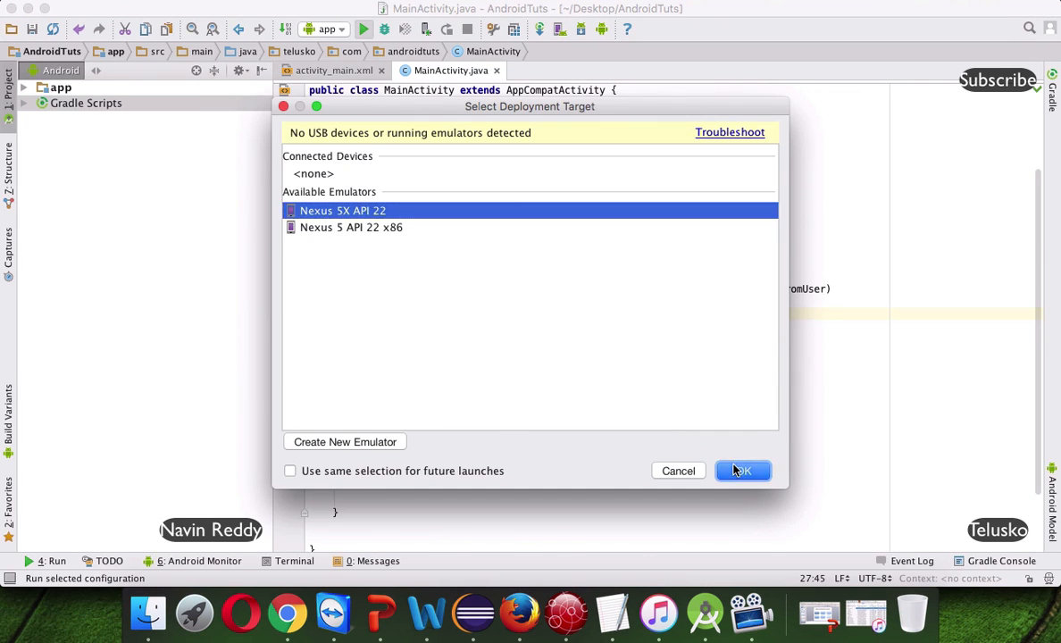
left_click(743, 472)
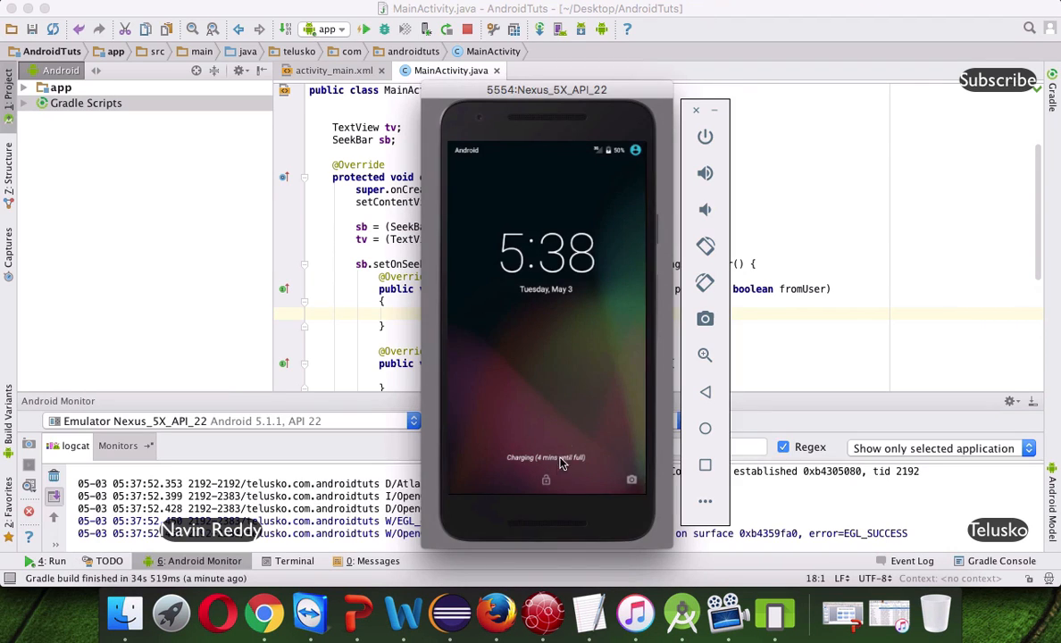
mouse_move(550, 502)
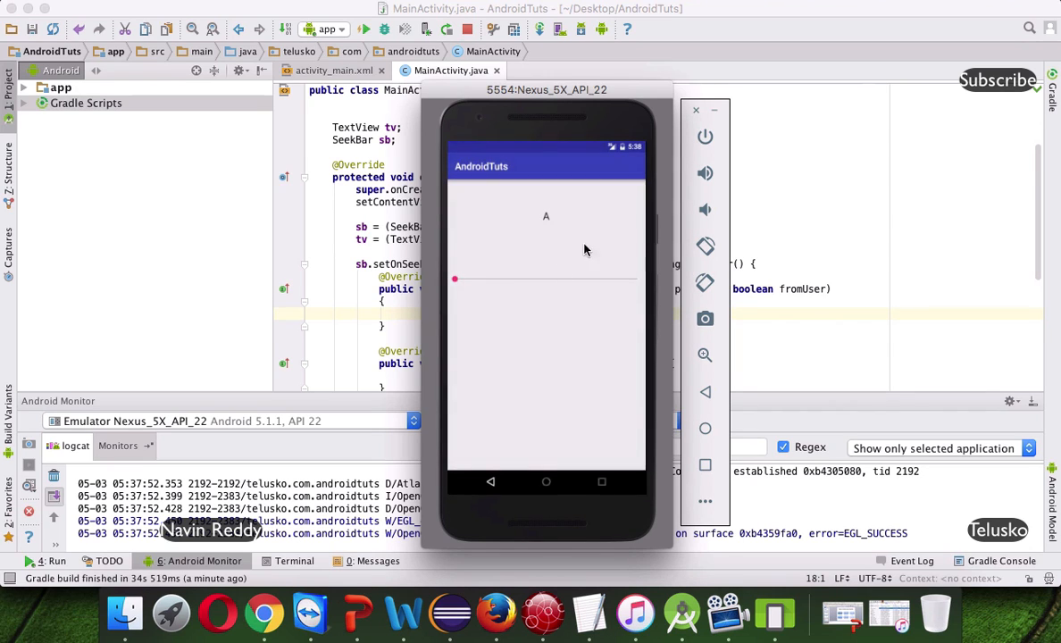
mouse_move(548, 232)
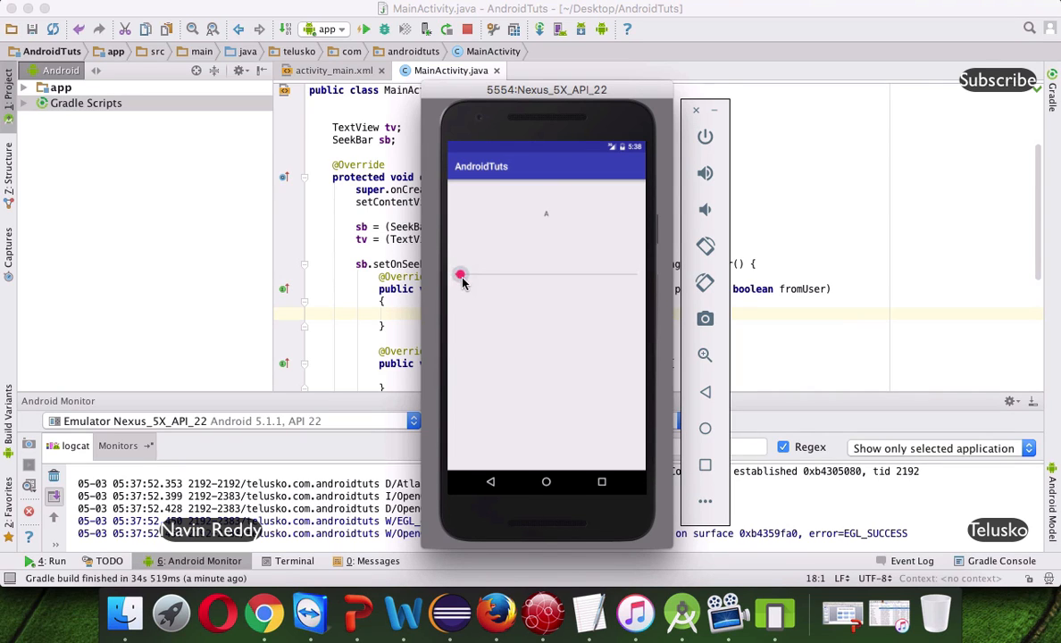
Step: Drag the SeekBar up to maximum and back down to watch the letter A grow and shrink
left_click_drag(461, 275, 479, 311)
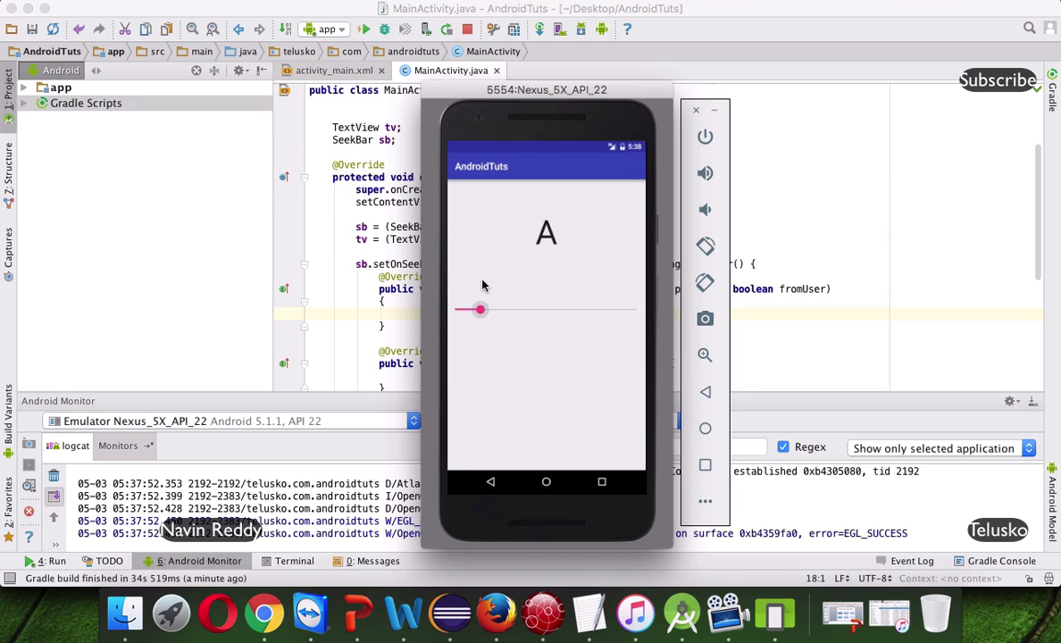
left_click_drag(479, 311, 515, 370)
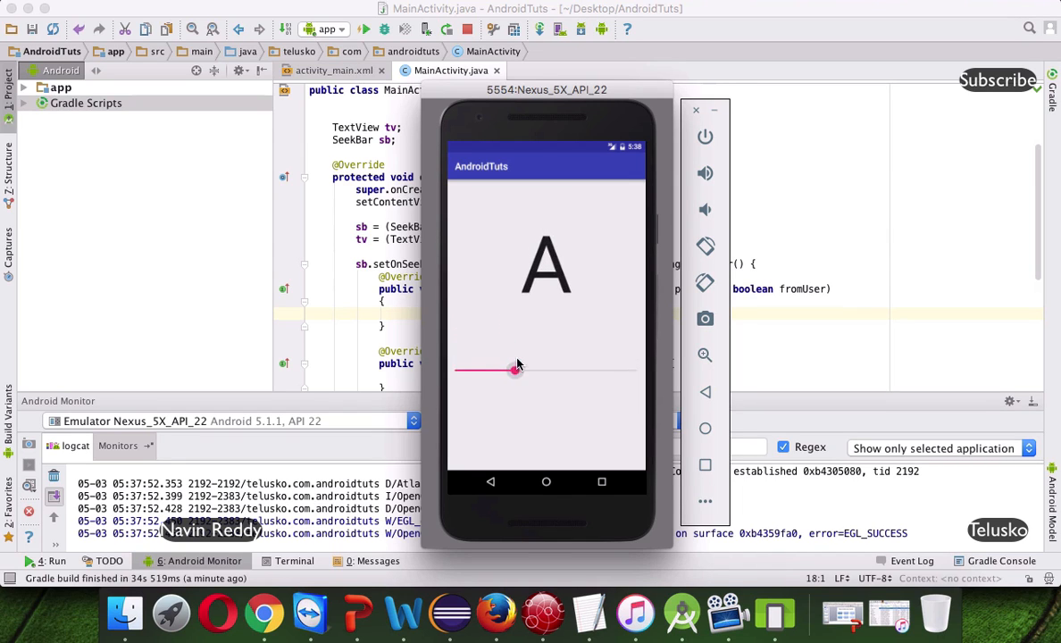
left_click_drag(515, 370, 557, 447)
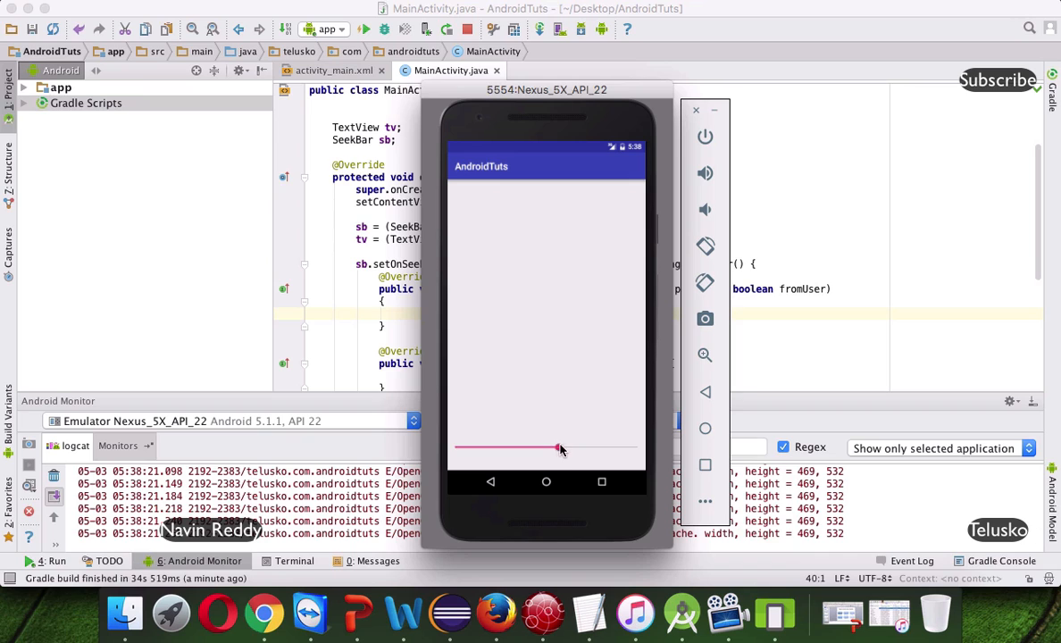
left_click_drag(561, 448, 529, 393)
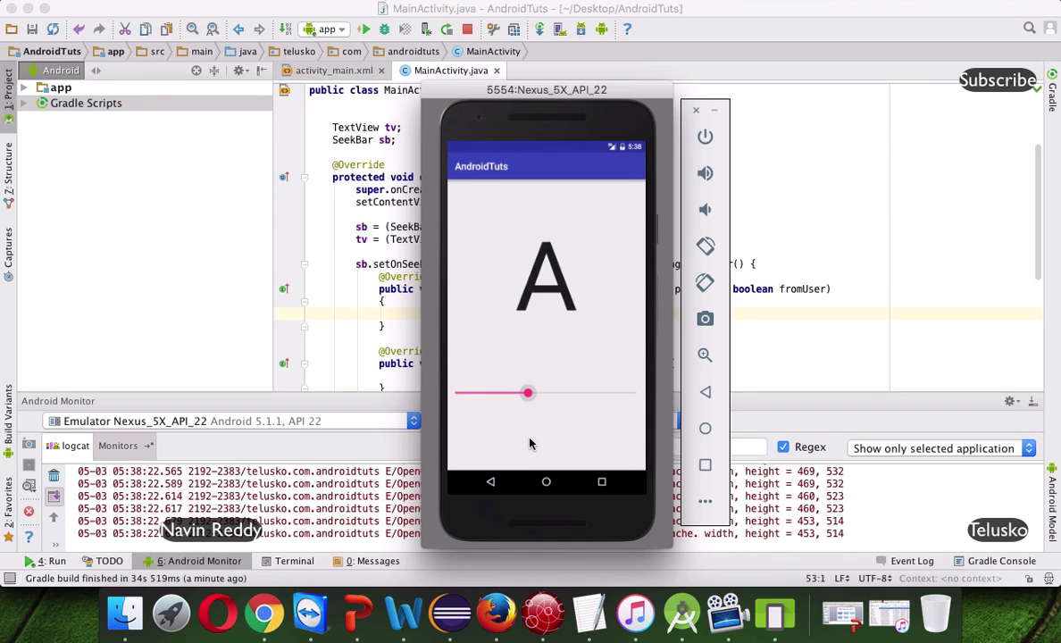
left_click_drag(529, 393, 486, 321)
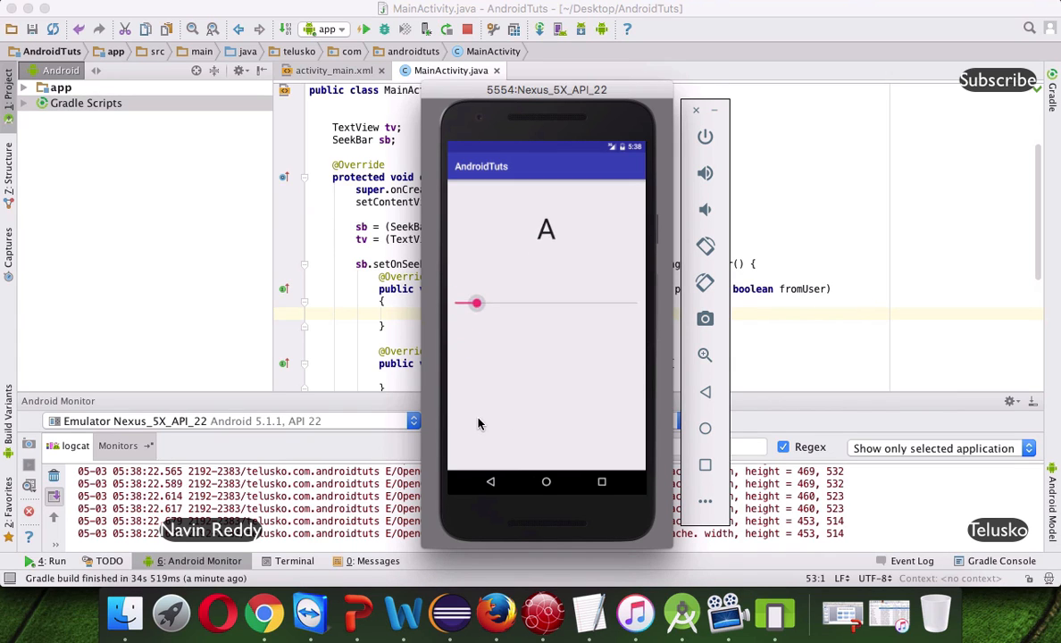
left_click_drag(476, 304, 496, 336)
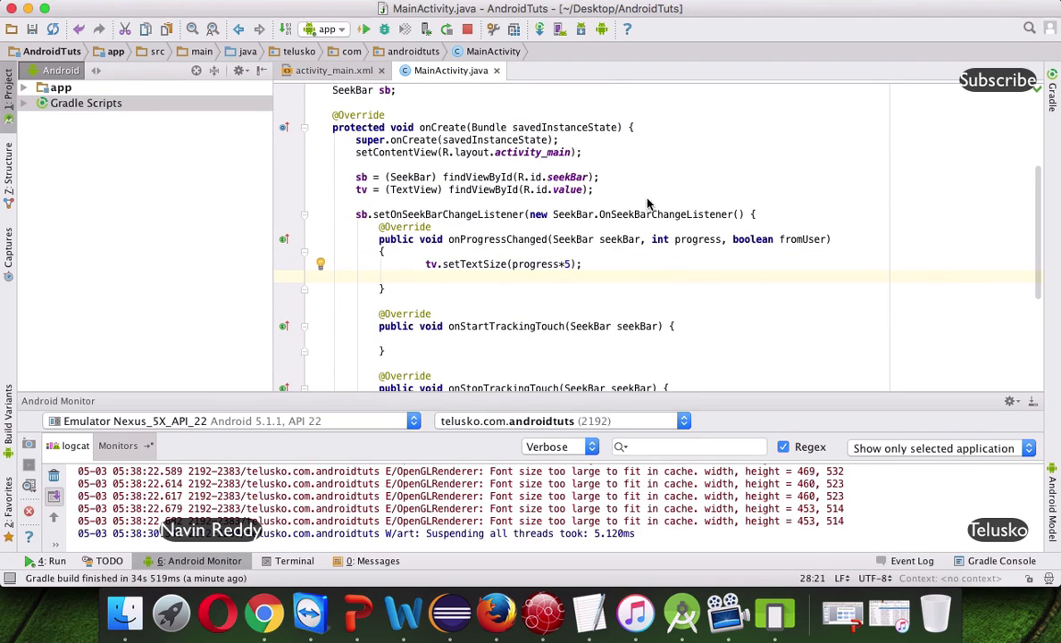
mouse_move(536, 287)
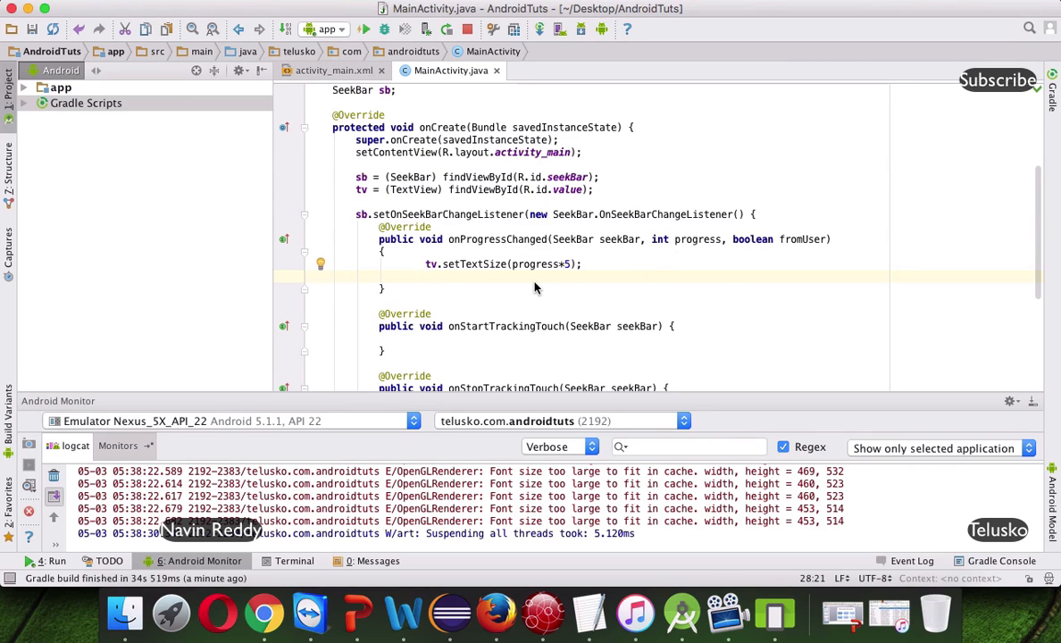
Step: Give the first TextView the id @+id/x, remove its gravity and set layout_width to wrap_content
left_click(332, 71)
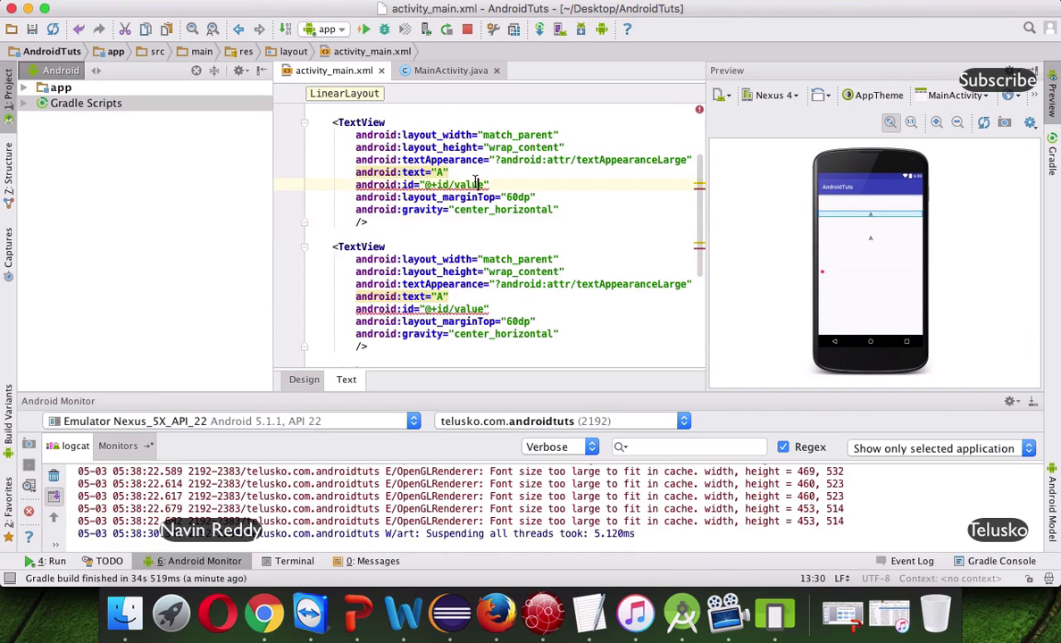
double_click(465, 184)
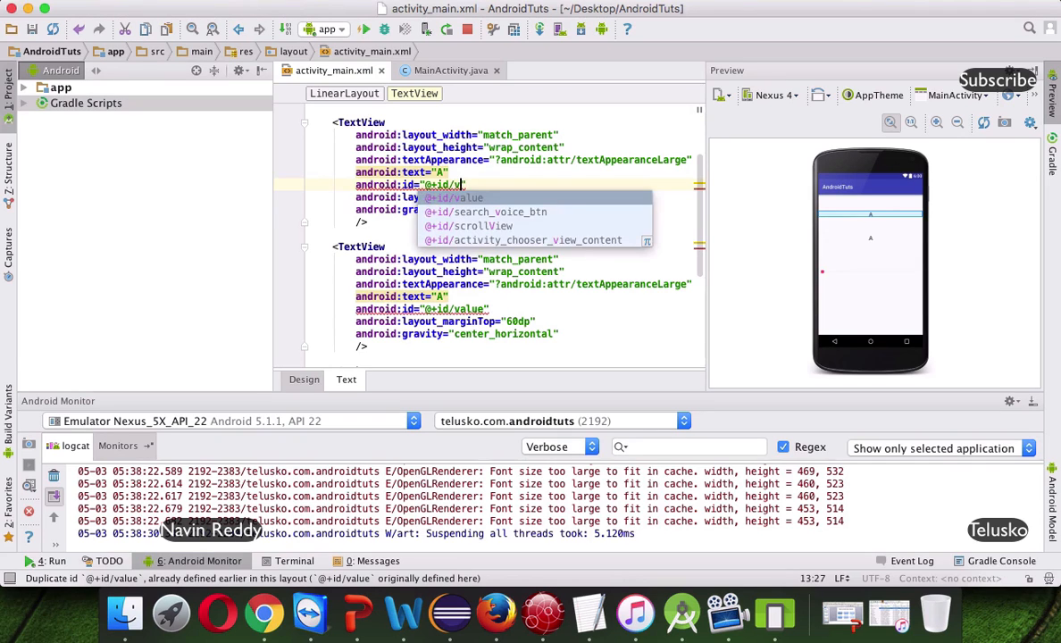
key("Escape")
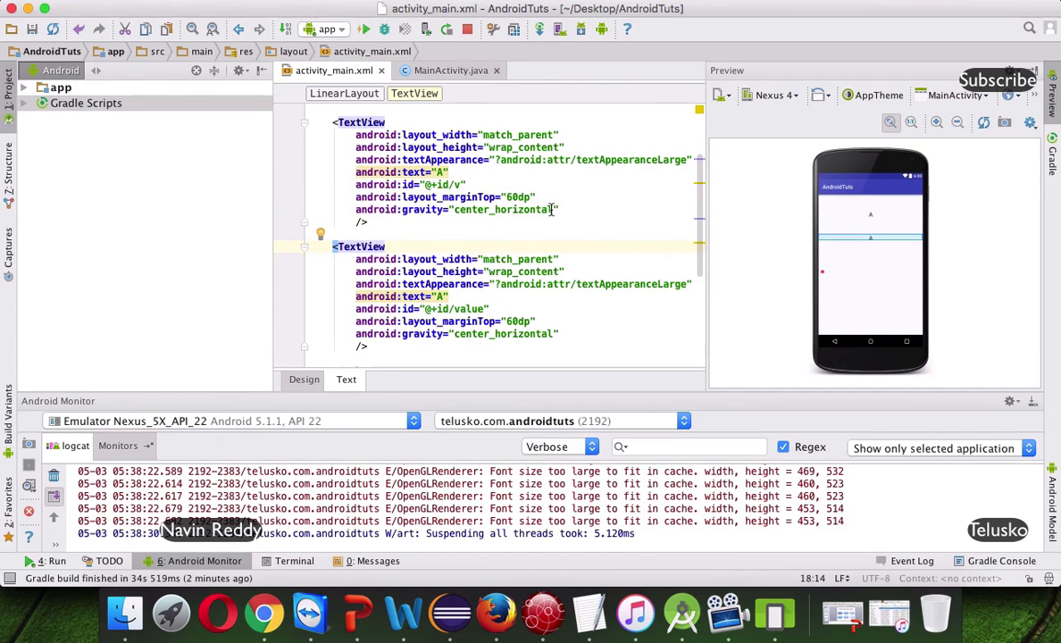
double_click(511, 209)
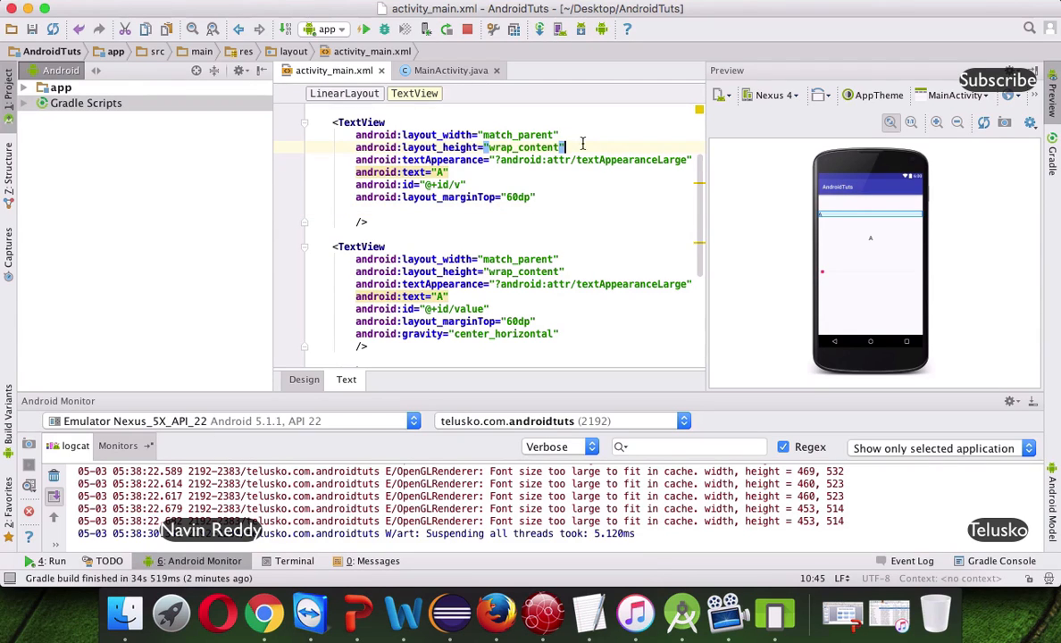
double_click(518, 136)
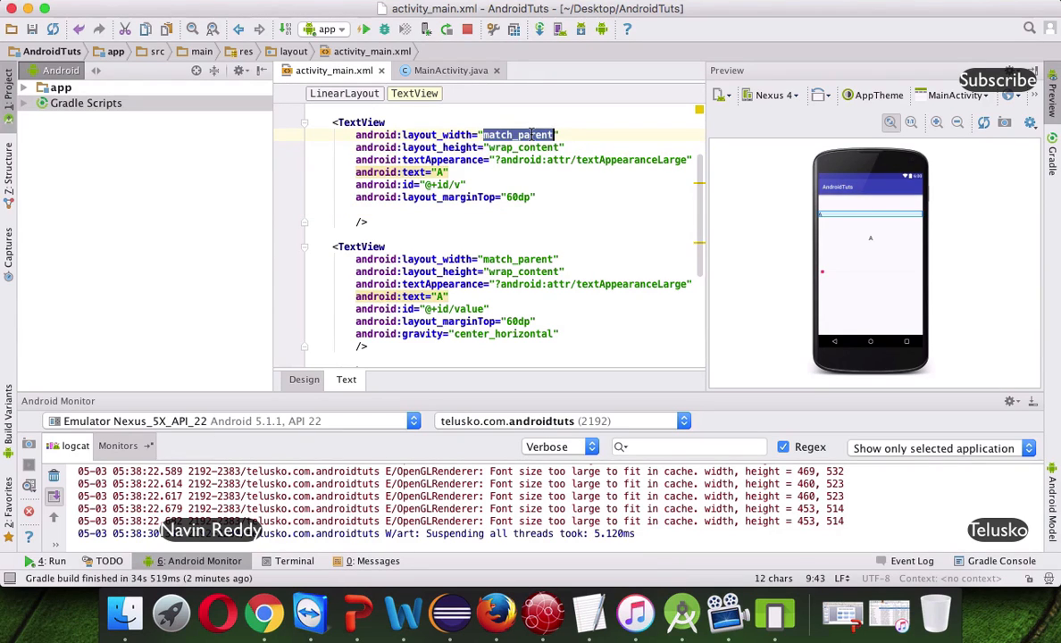
type("wrap_content")
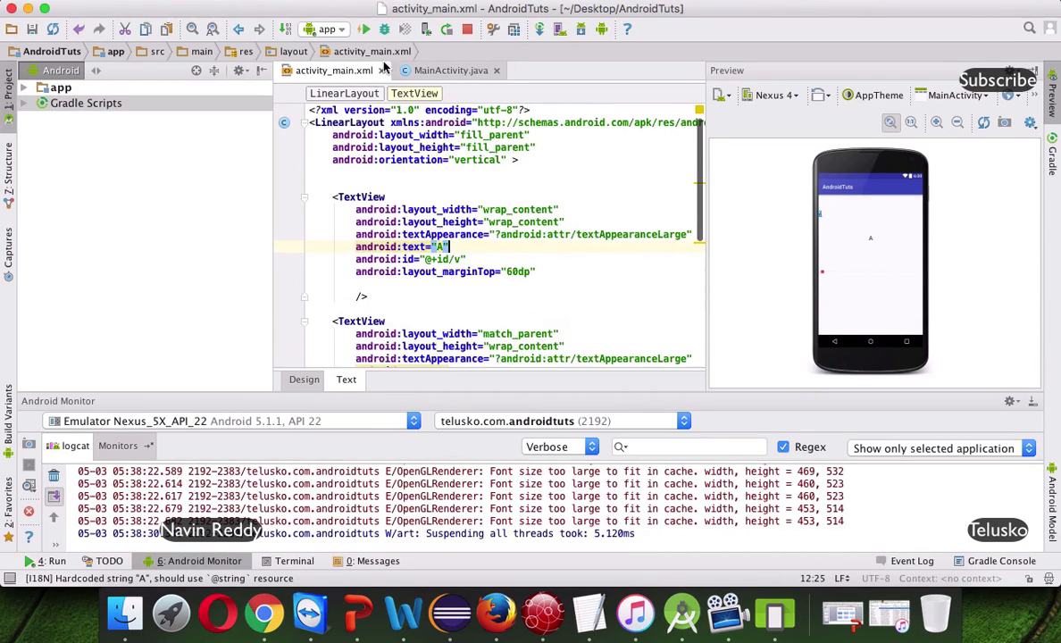
left_click(450, 72)
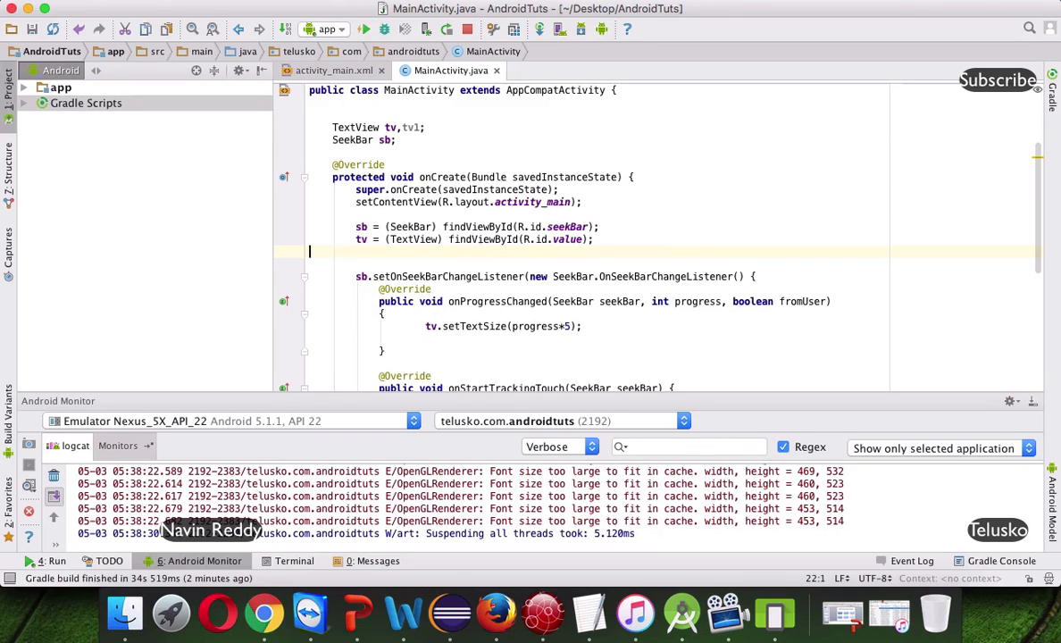
Step: Declare tv1, link it with findViewById and add tv1.setText(progress + "") in onProgressChanged
type("tv1")
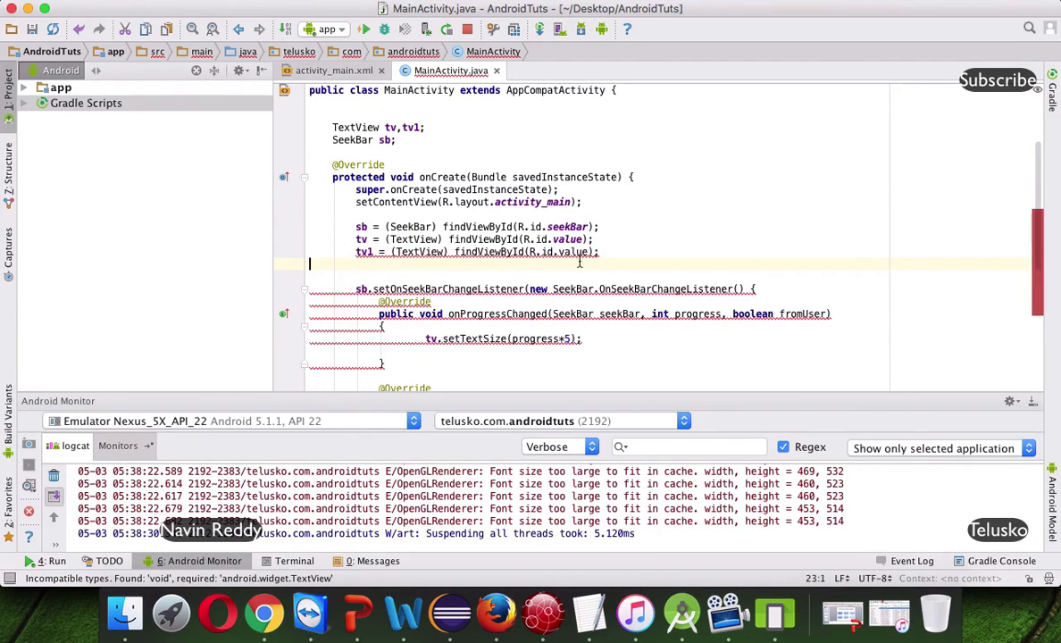
type("v")
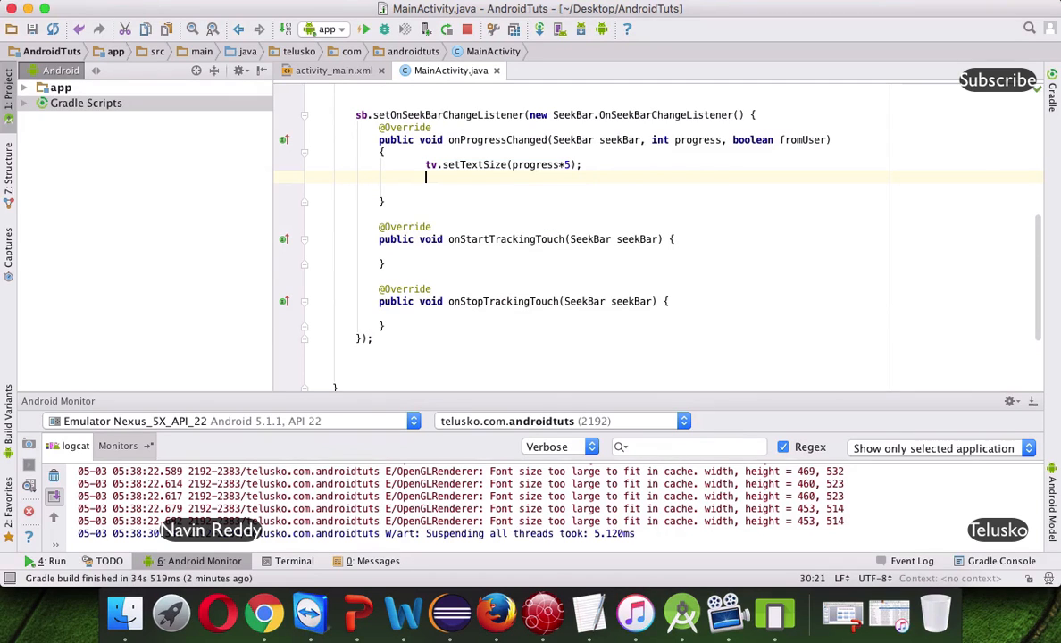
type("tv1")
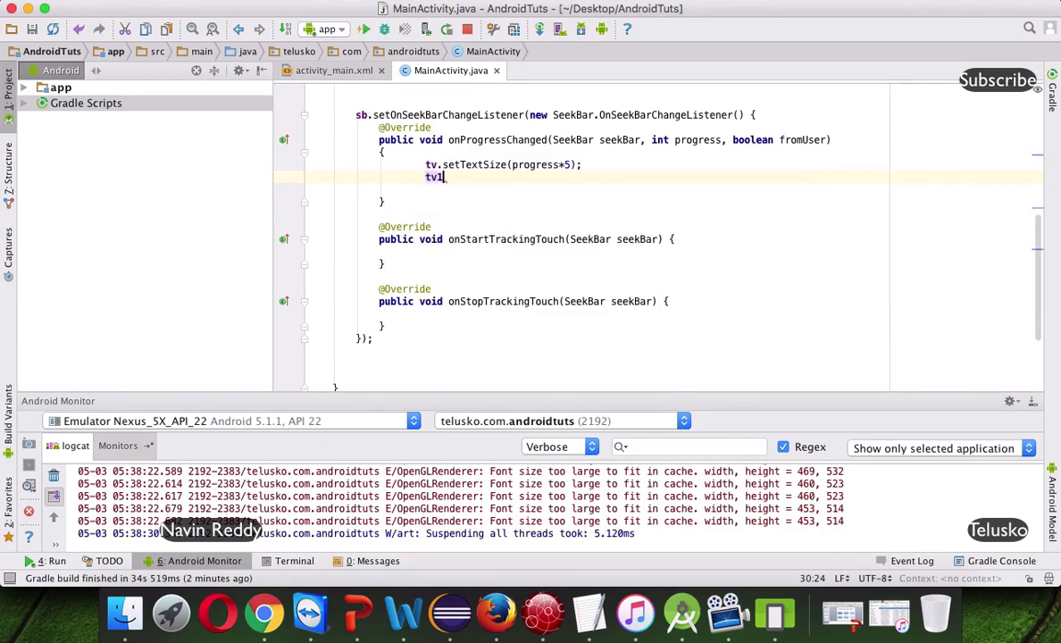
type(".setText();")
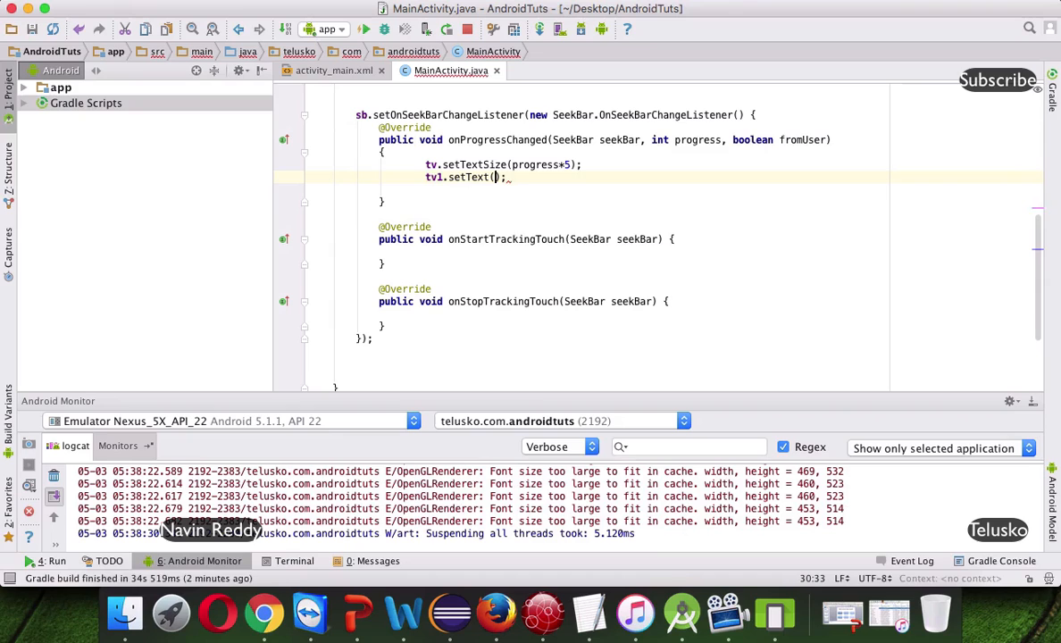
type("progress")
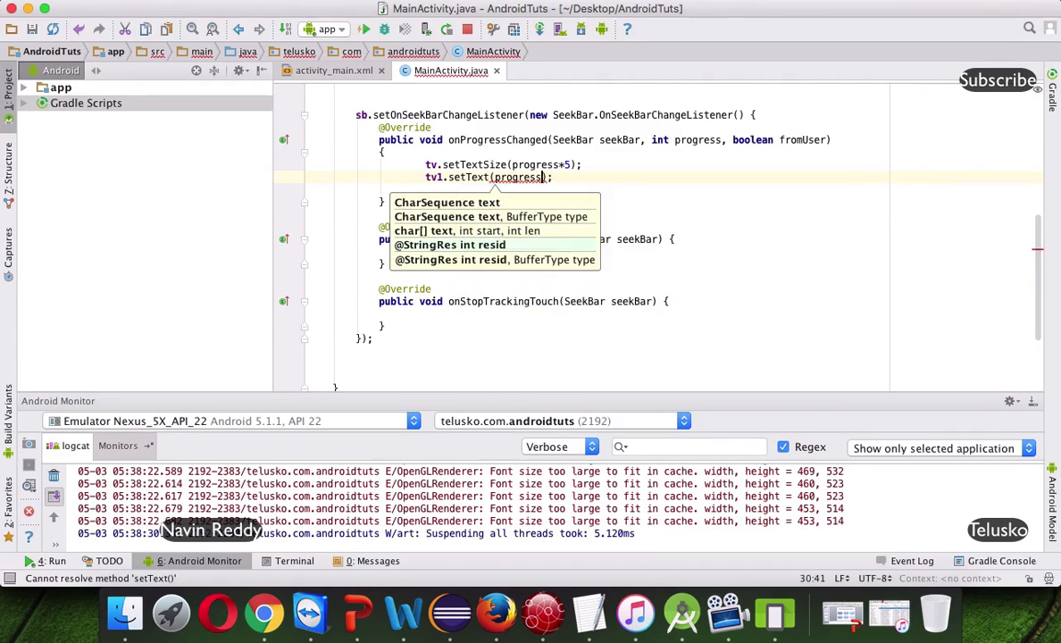
type("+ \"\"")
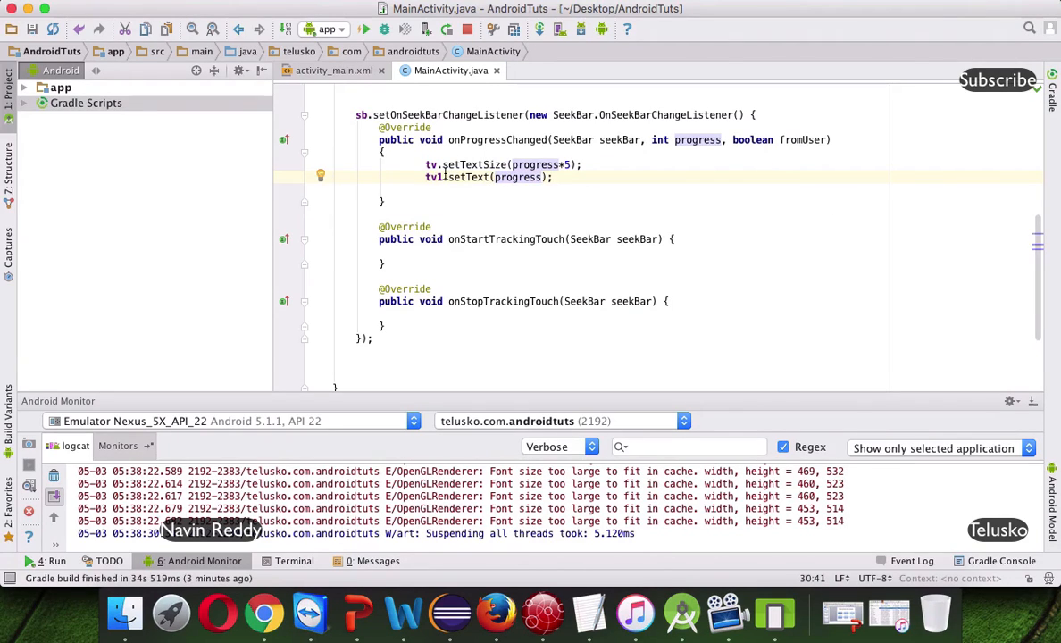
left_click(322, 175)
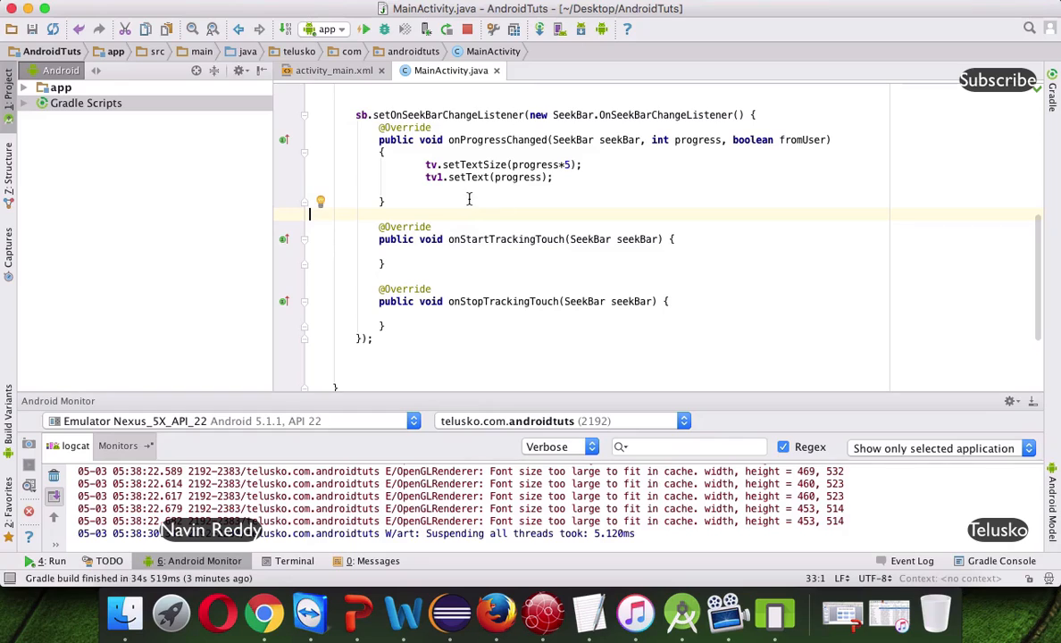
mouse_move(421, 268)
type("{")
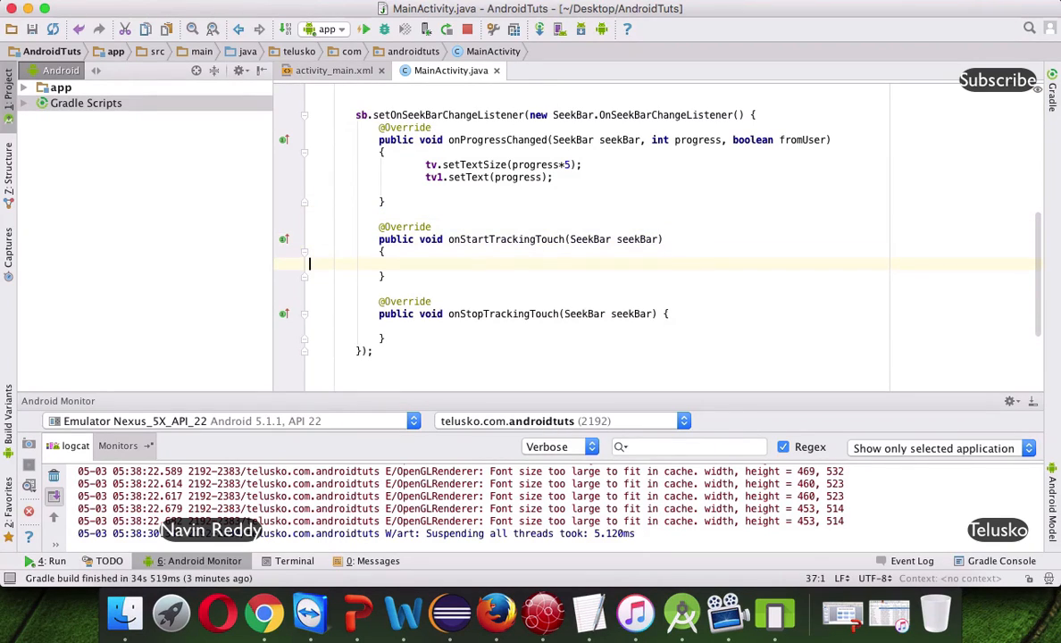
Step: In onStartTrackingTouch write Toast.makeText(MainActivity.this, "started", Toast.LENGTH_SHORT)
type("T")
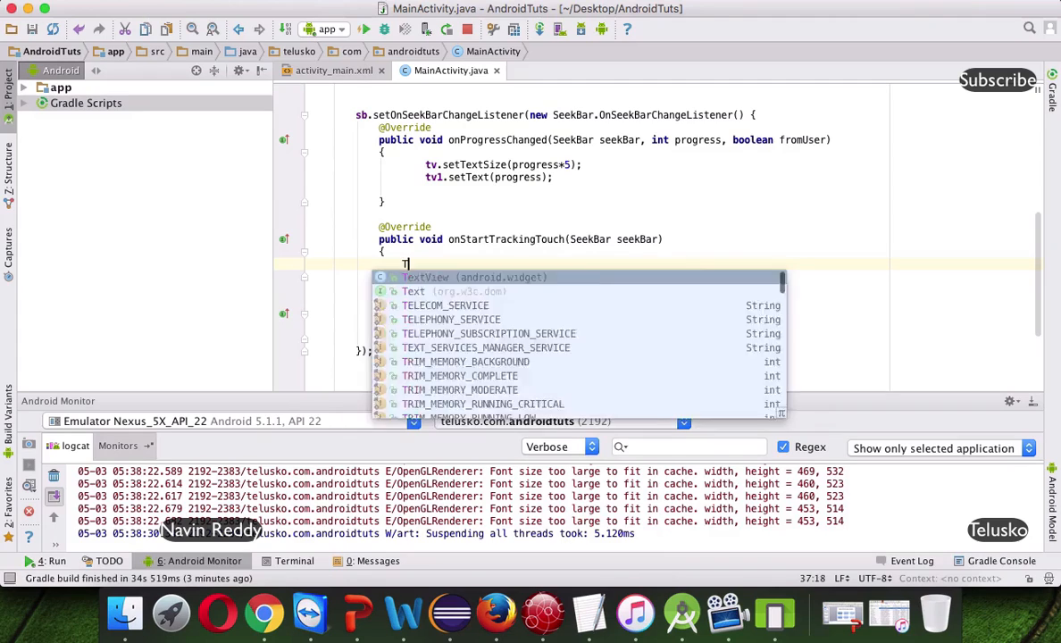
type("oast.se")
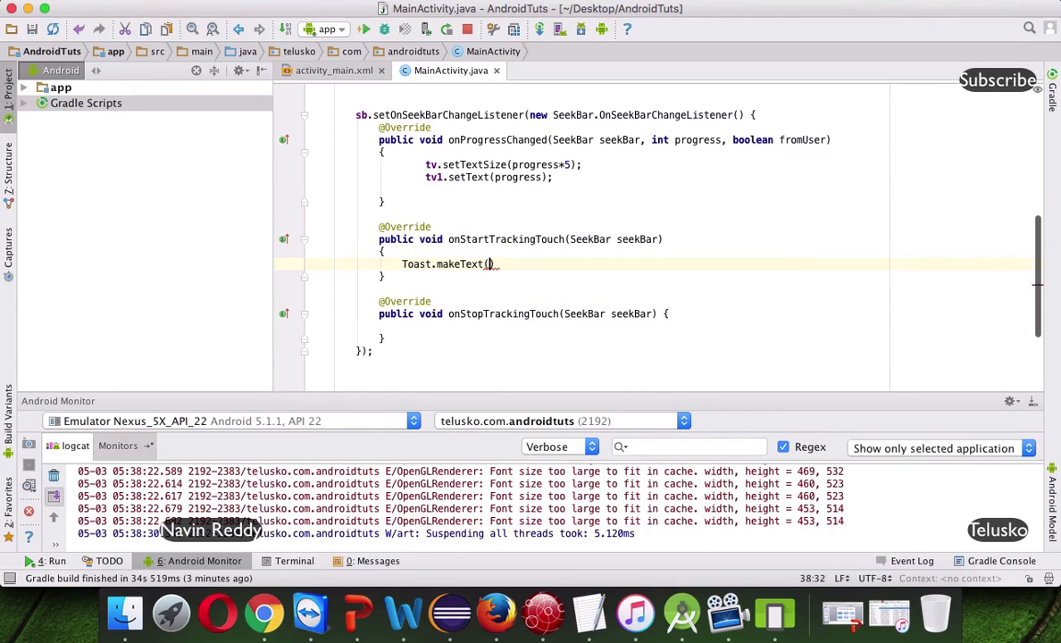
type("MainActivity.this")
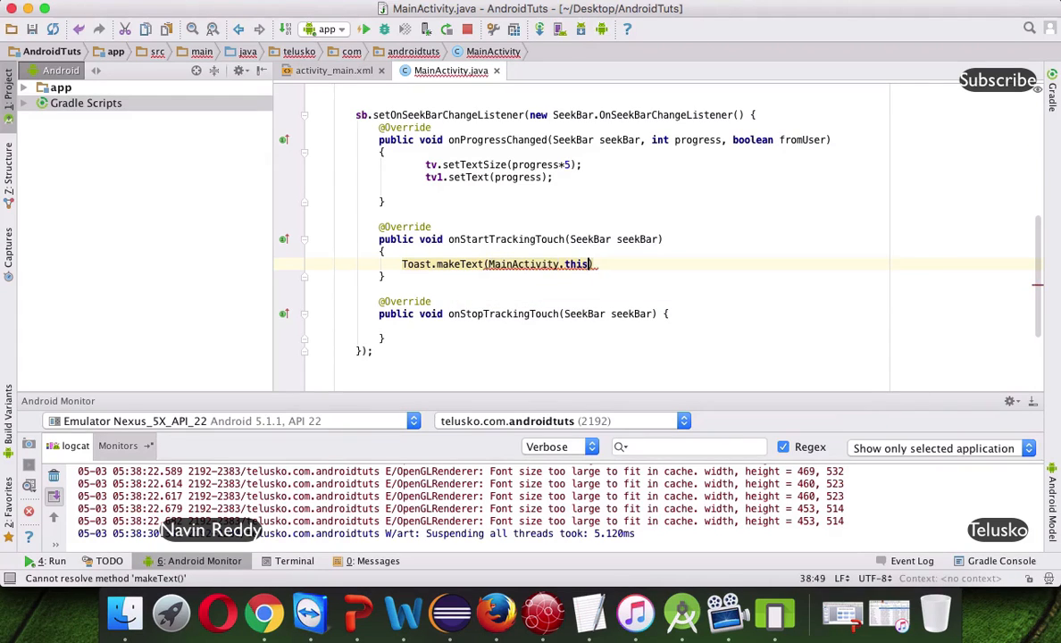
type(",\"\"")
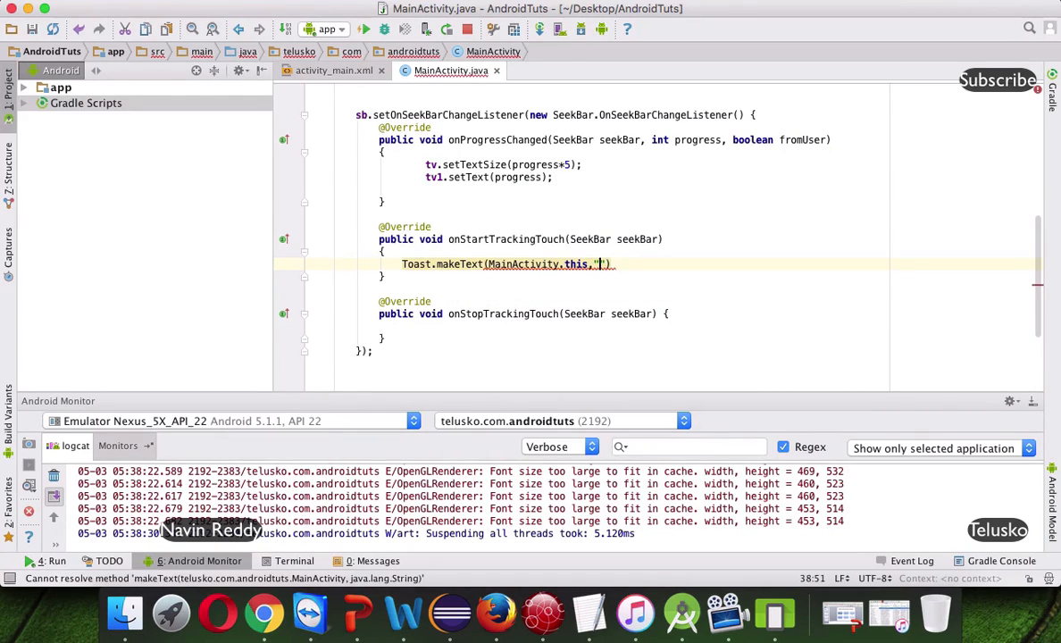
type("started")
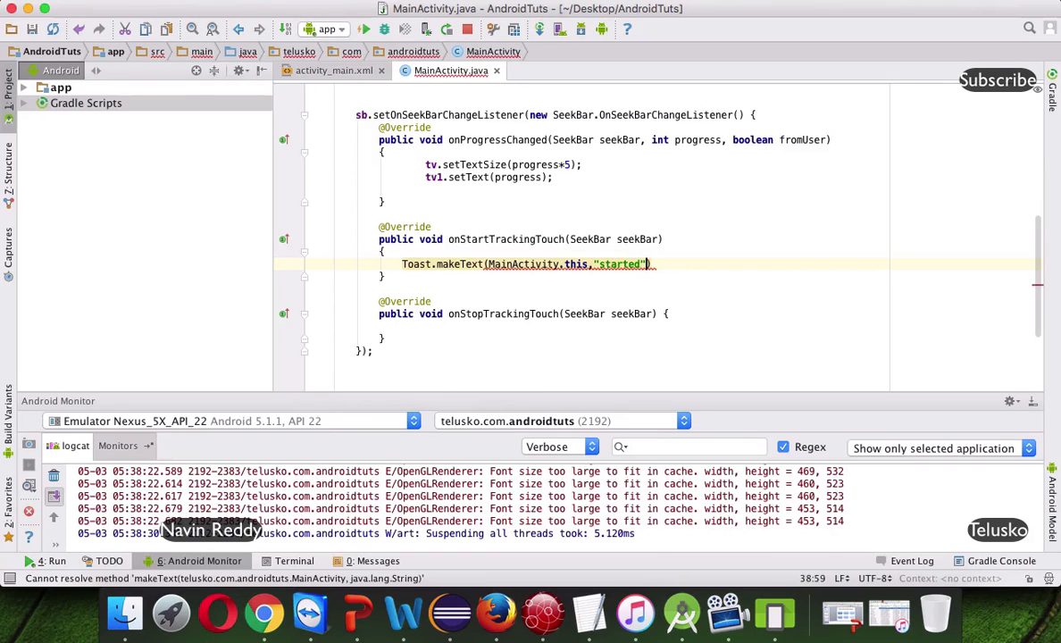
type(",\"")
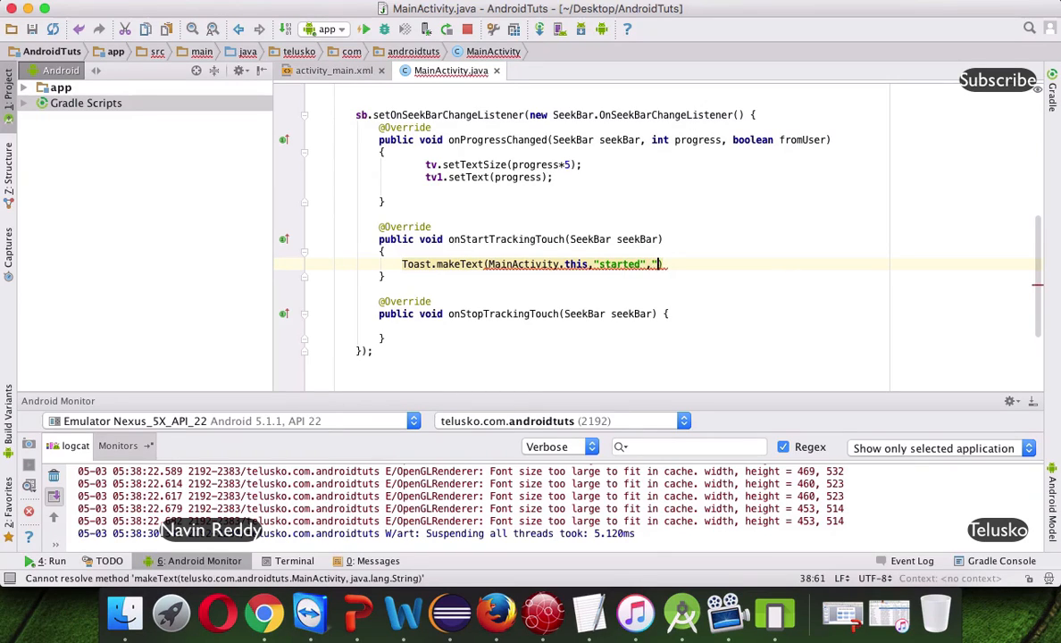
type("t")
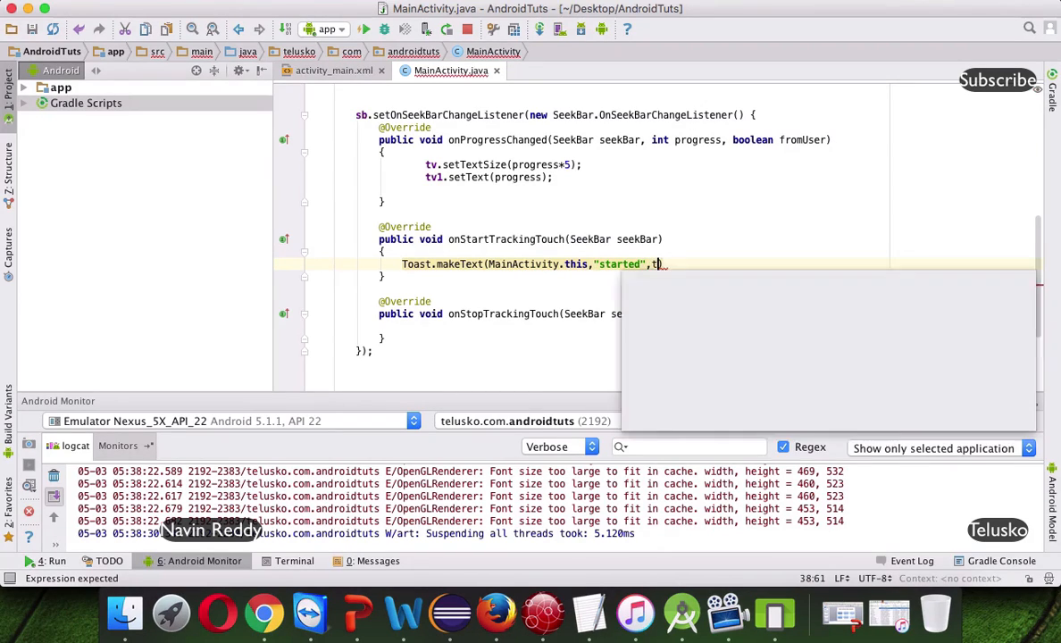
type("oa")
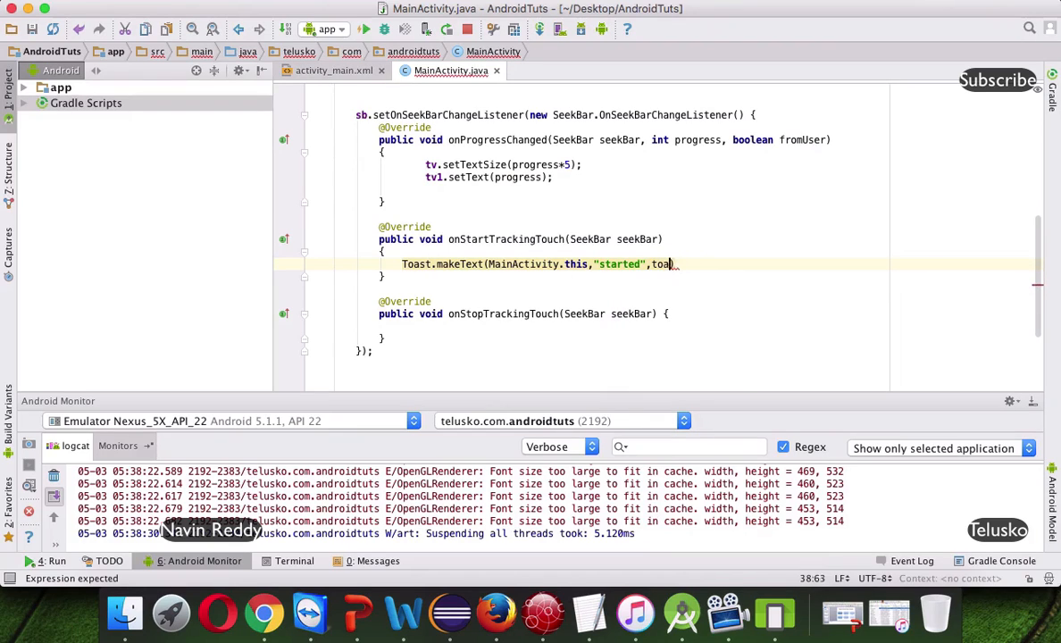
type("Toast.")
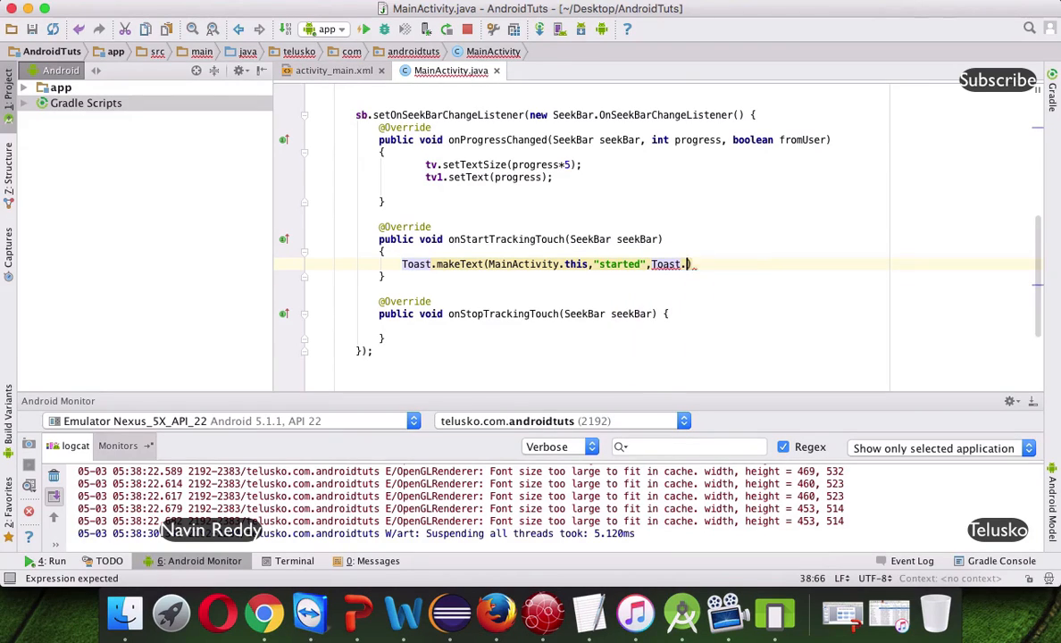
type("LENGTH_SHORT")
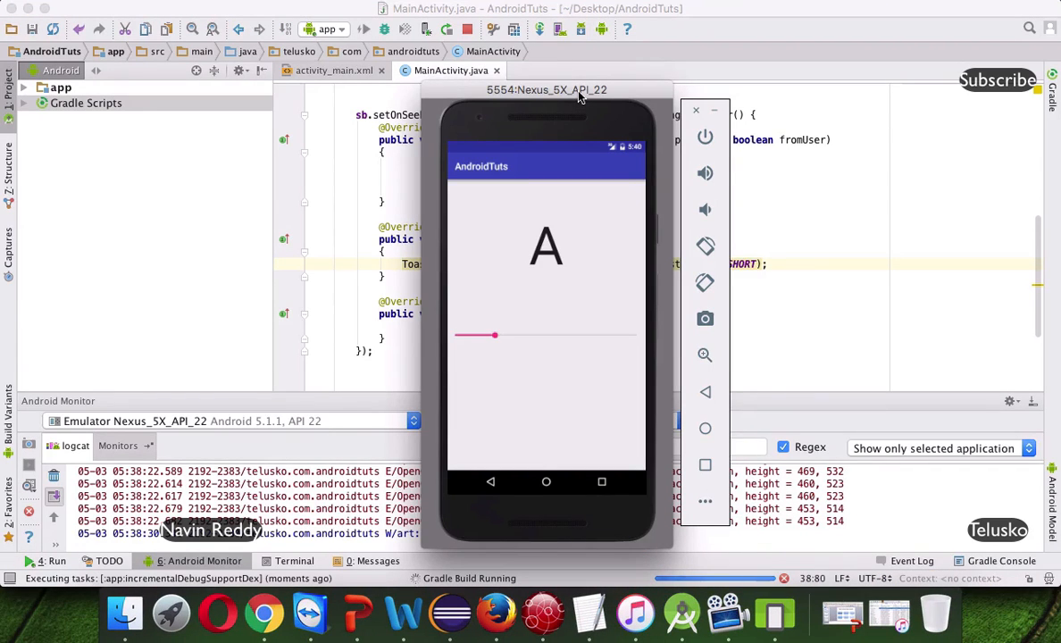
Step: Change tv.setTextSize to use the progress value directly and rerun, leading to the crash
left_click_drag(546, 89, 675, 70)
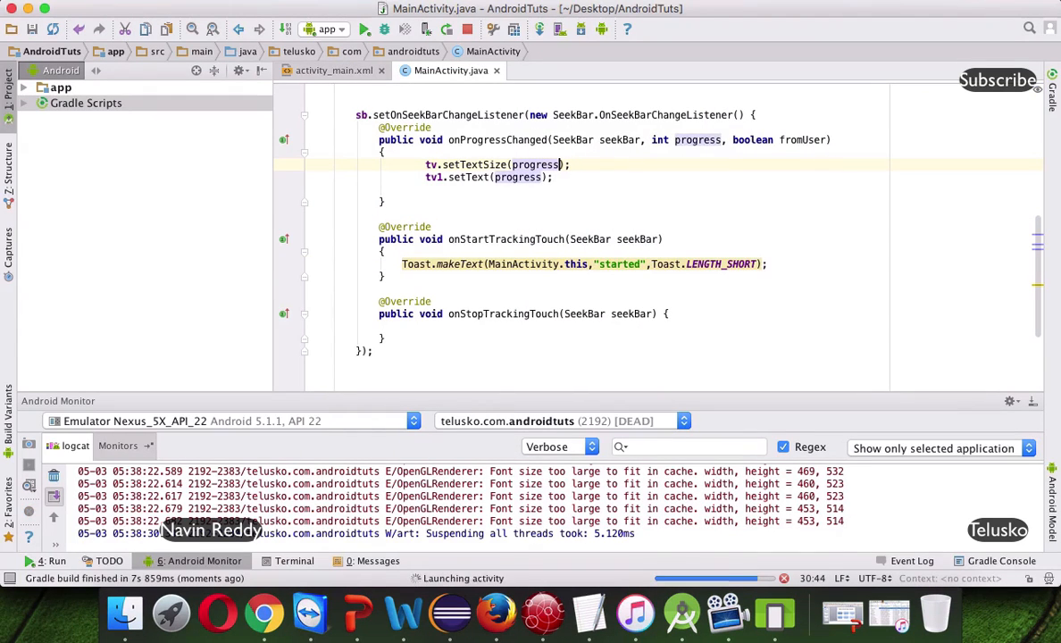
type("*")
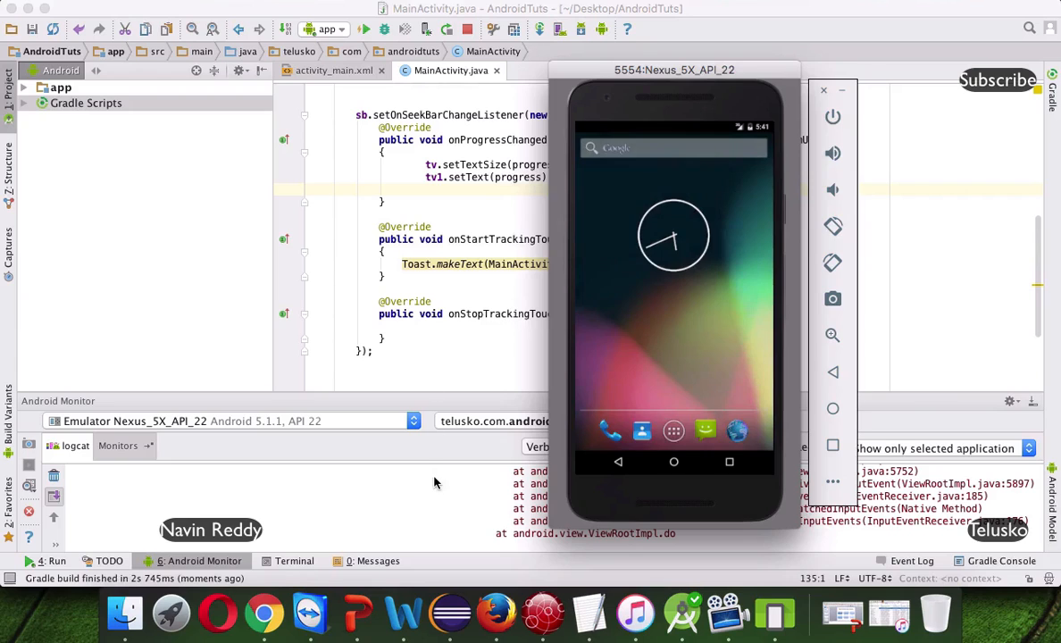
Step: Switch to activity_main.xml to check the two TextView definitions after the crash
left_click(824, 90)
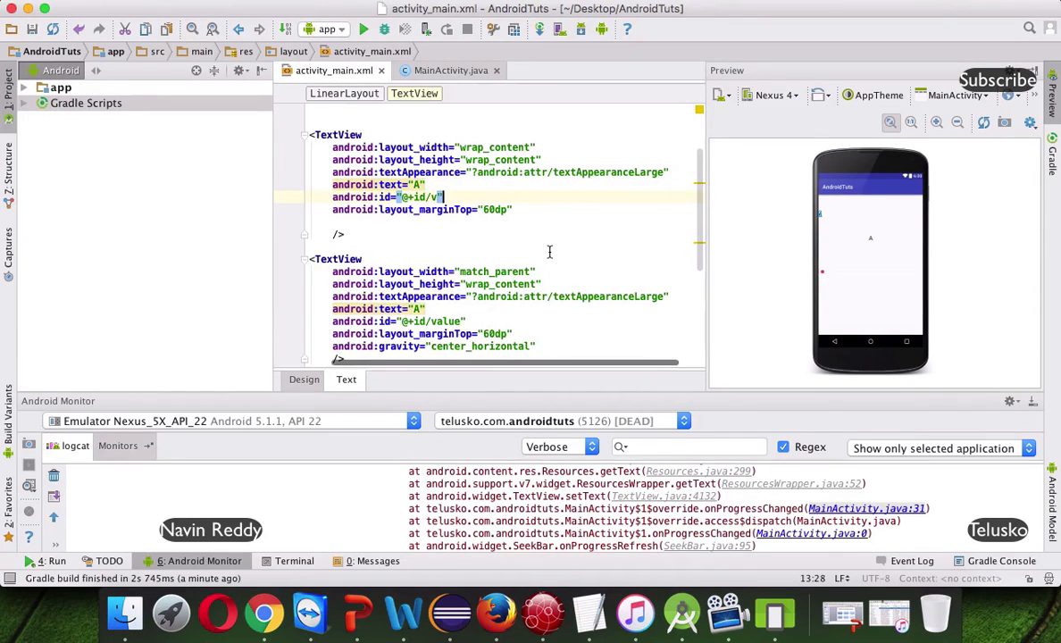
Step: In MainActivity.java change tv1.setText(progress) to setText(progress + "") and rerun the app
scroll("down", 3)
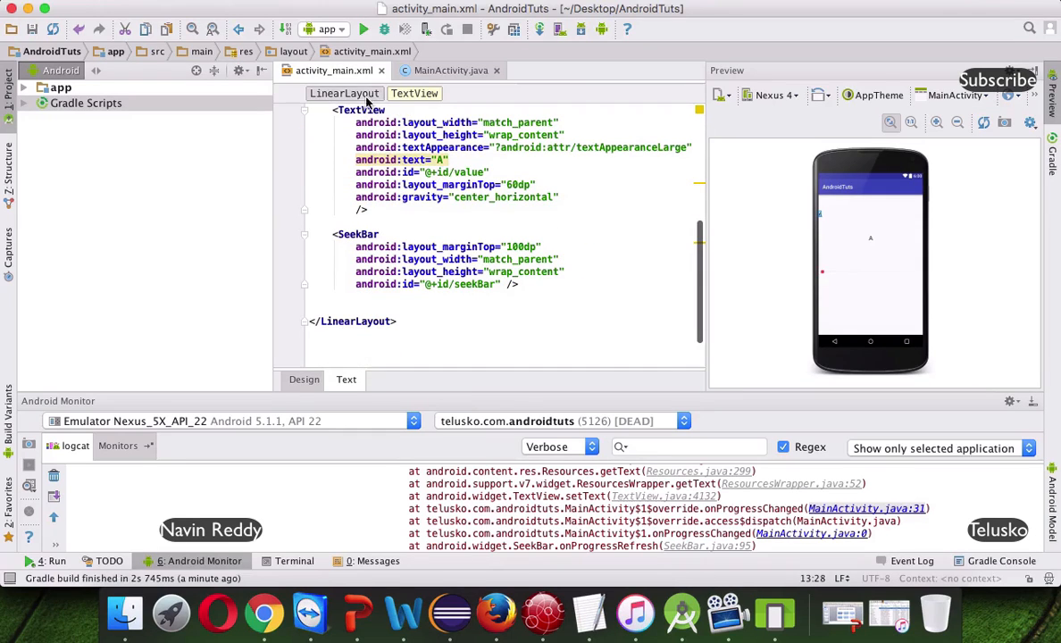
left_click(450, 72)
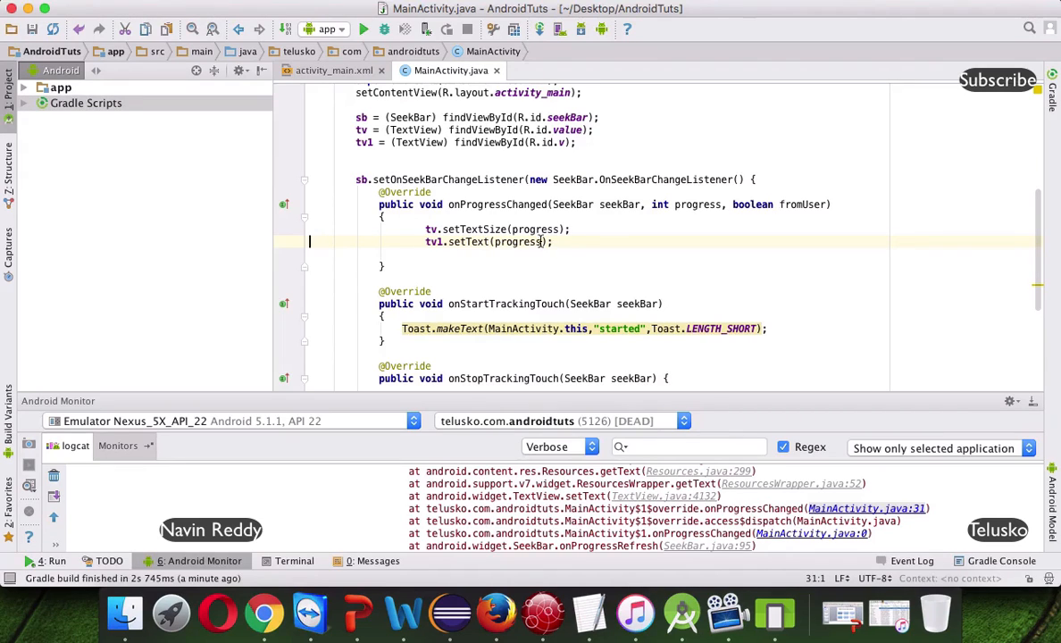
type("+ \"\"")
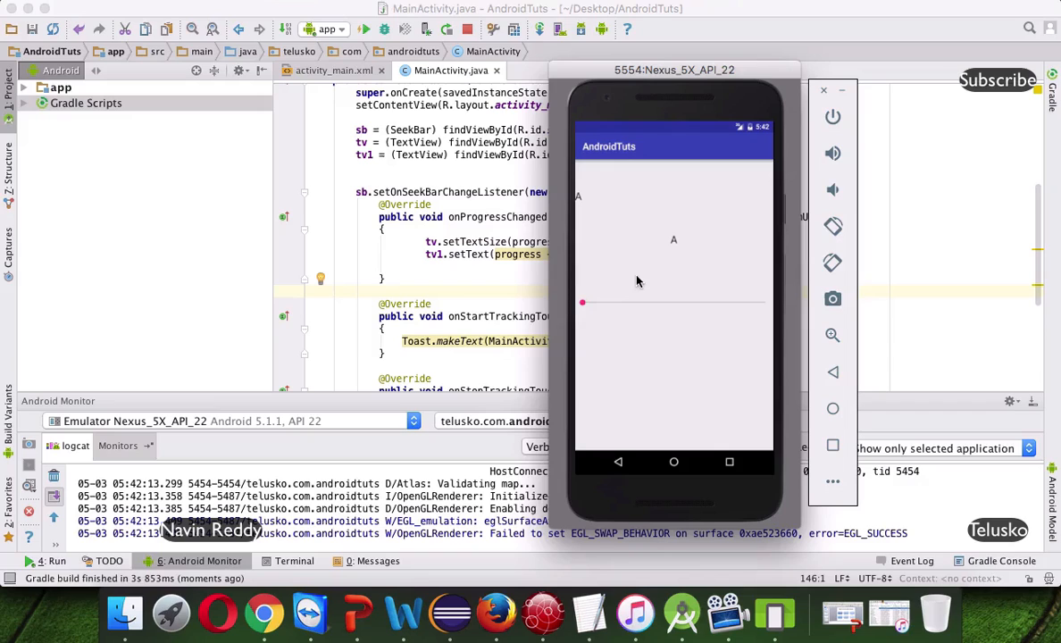
Step: Drag the SeekBar up from near zero to 100, watching the letter A grow and the number climb
left_click_drag(582, 302, 593, 293)
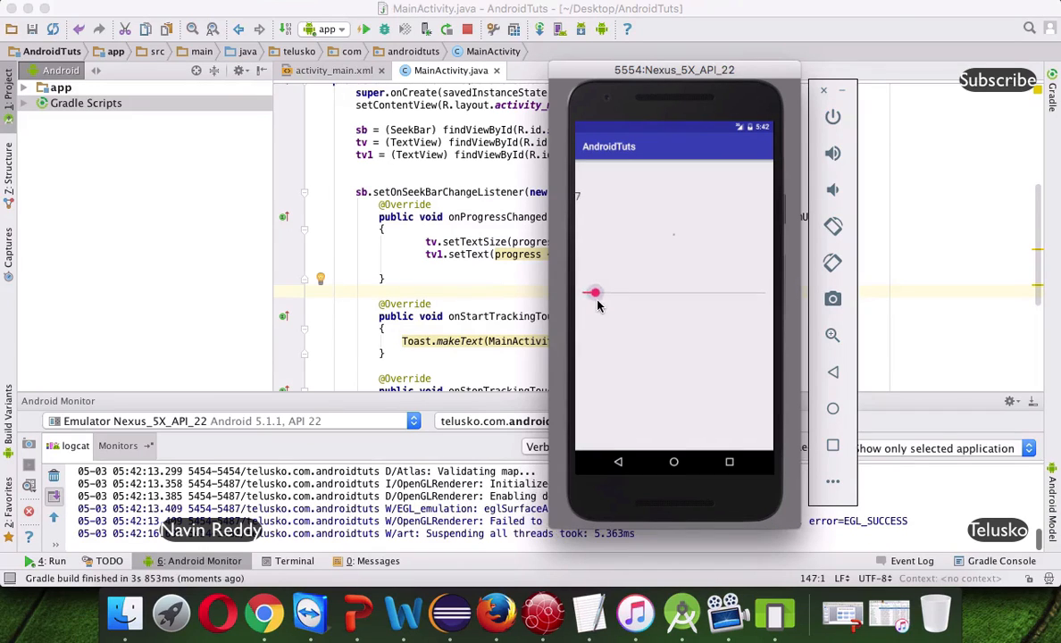
left_click_drag(593, 293, 634, 307)
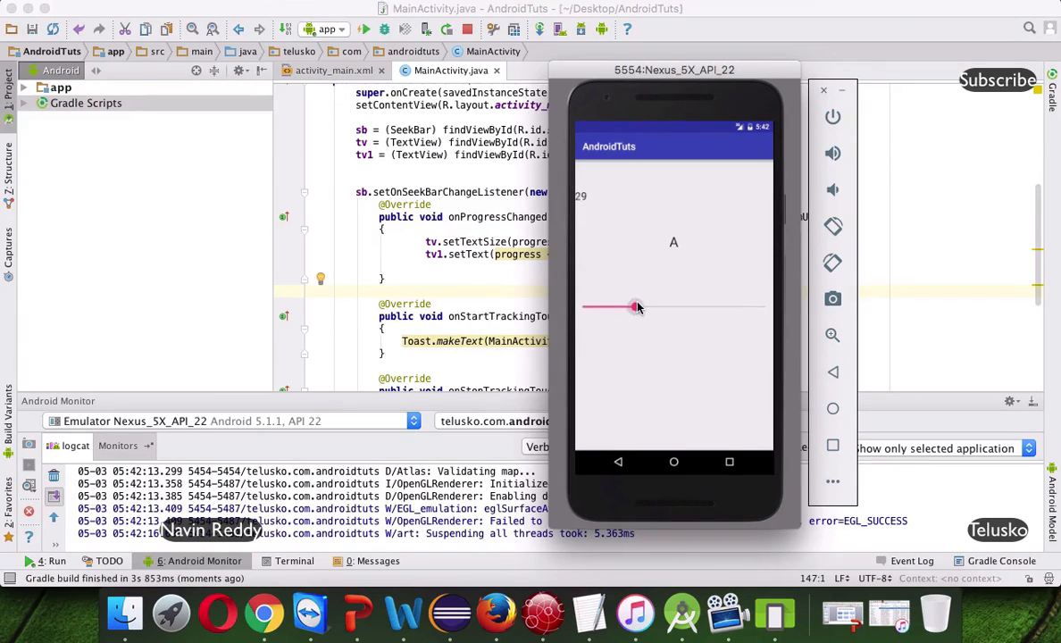
left_click_drag(634, 308, 645, 311)
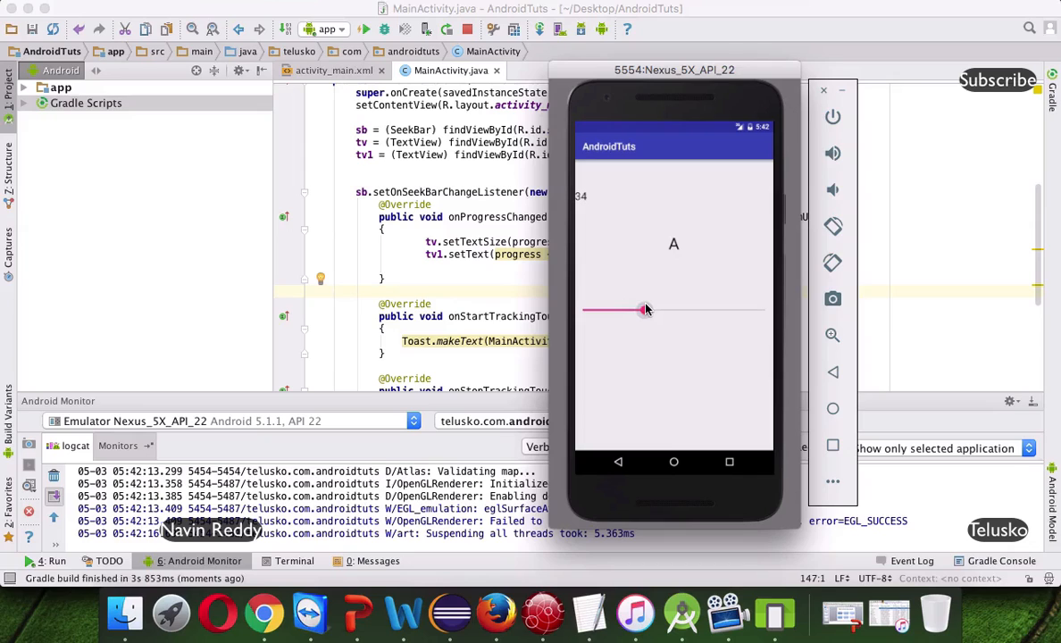
left_click_drag(643, 311, 666, 318)
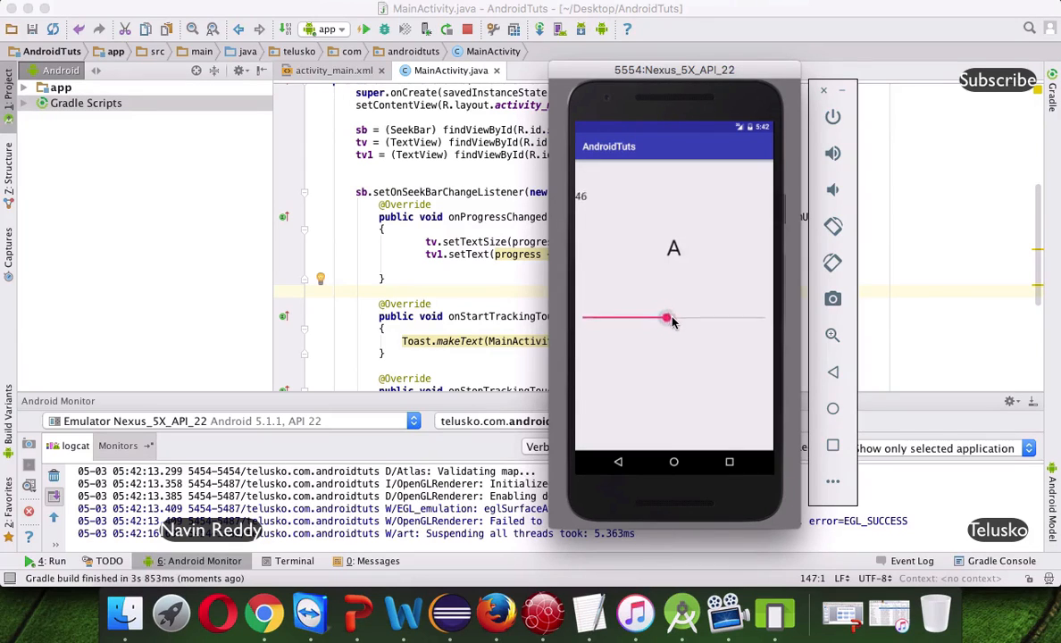
left_click_drag(664, 318, 747, 347)
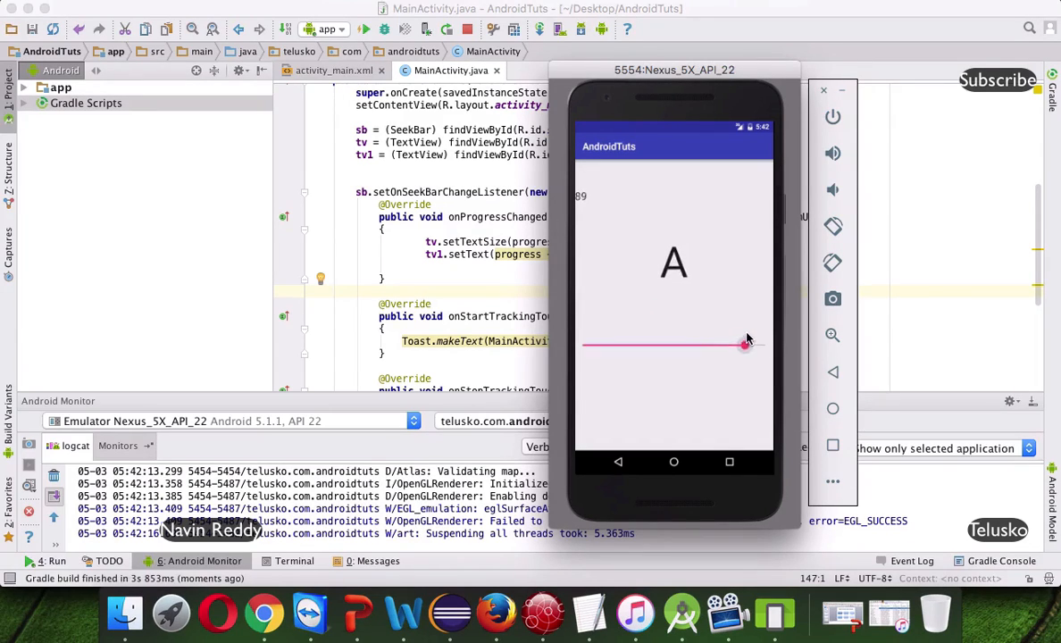
left_click_drag(747, 343, 764, 350)
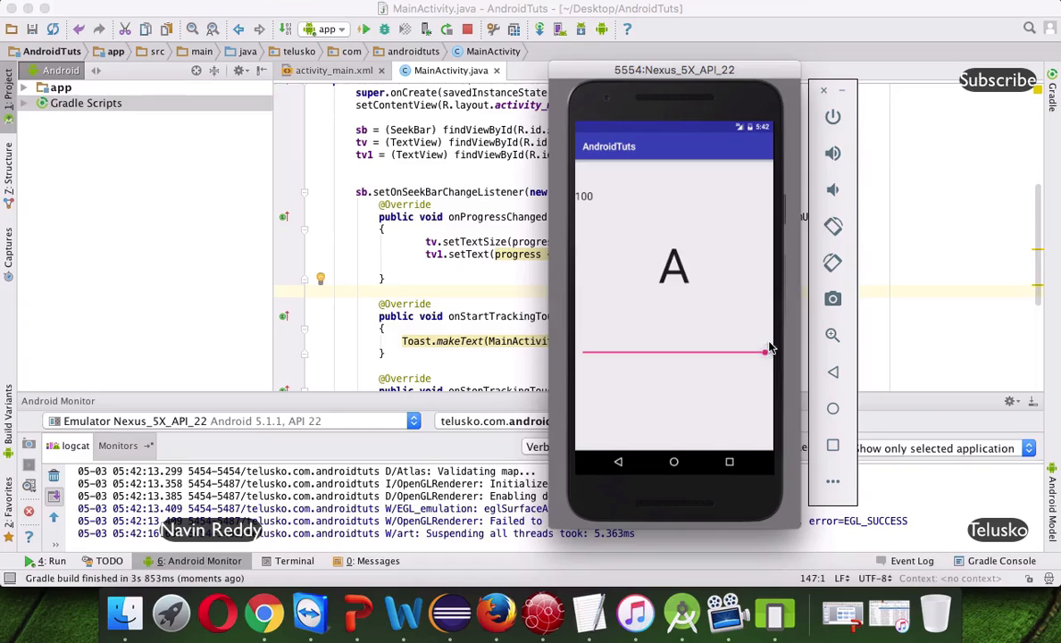
mouse_move(579, 225)
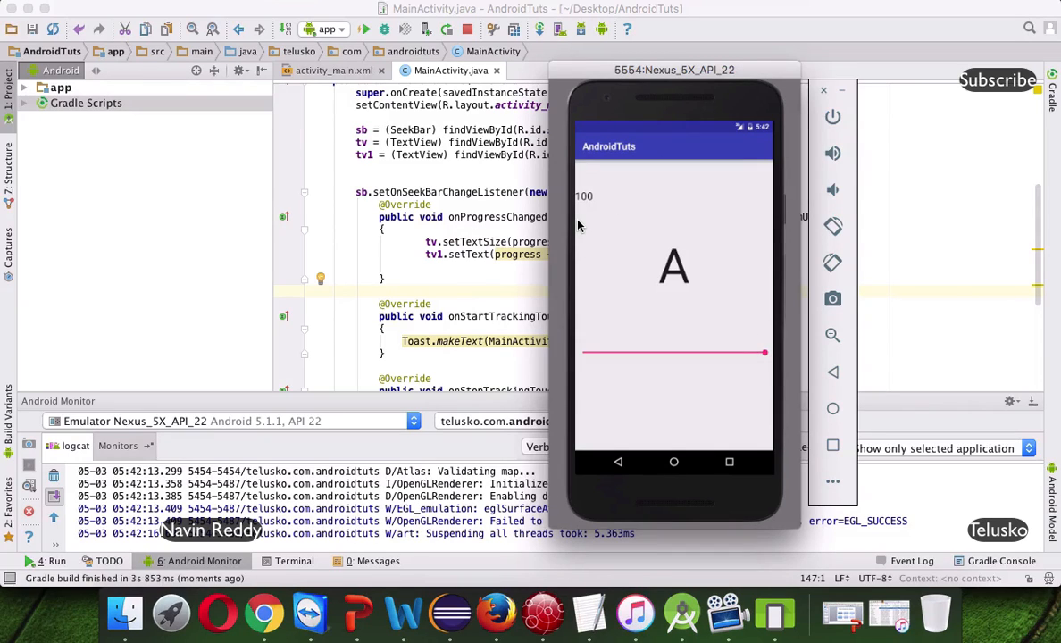
Step: Drag the SeekBar back down toward zero and up to 100 again to confirm resizing and progress
left_click_drag(765, 352, 690, 326)
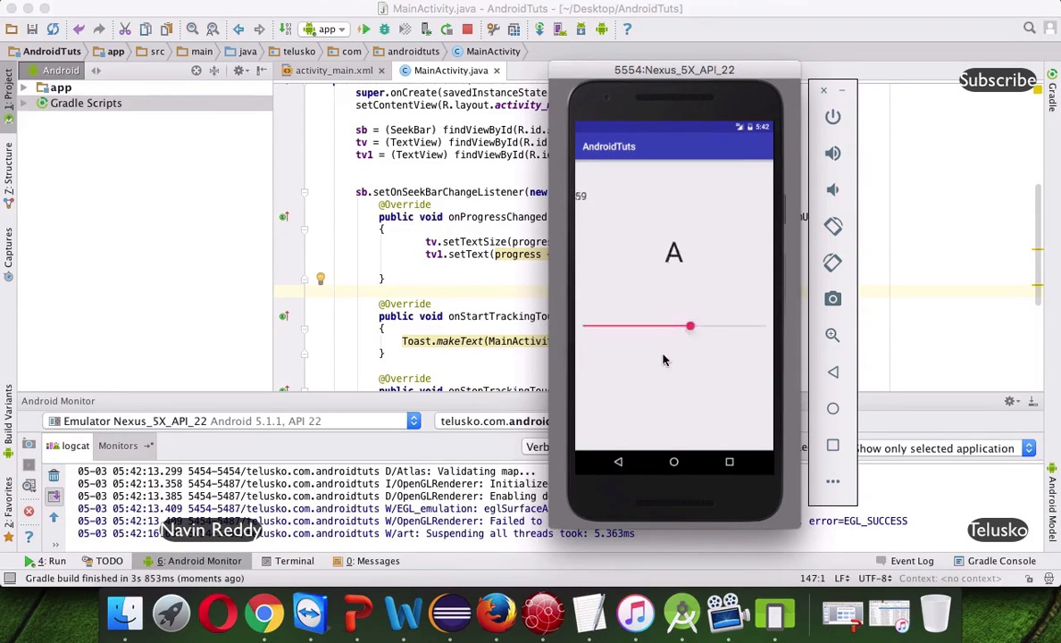
left_click_drag(690, 325, 683, 323)
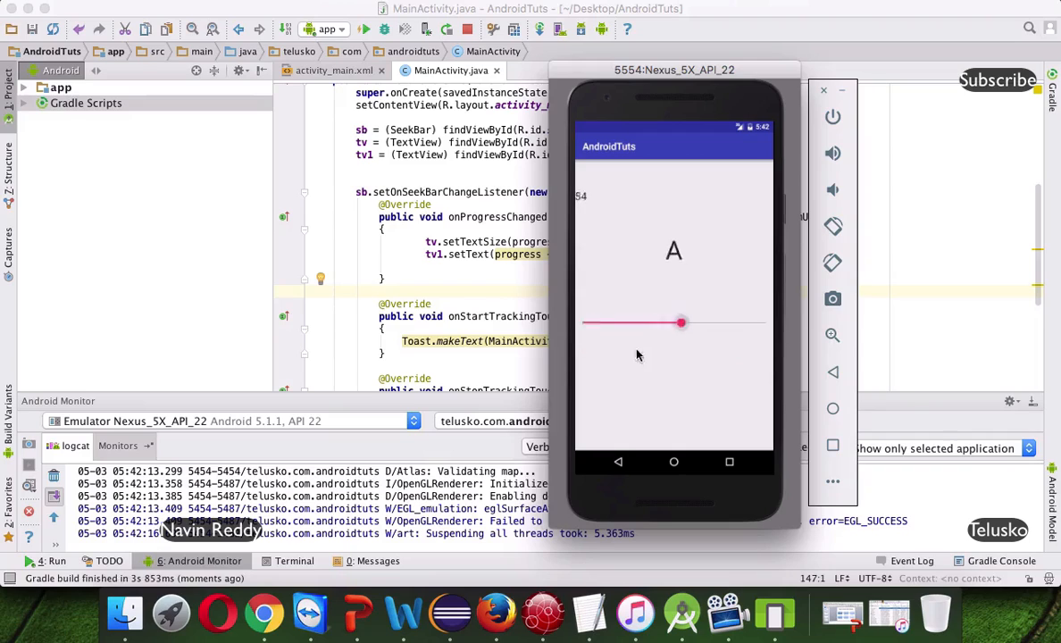
left_click_drag(681, 321, 718, 336)
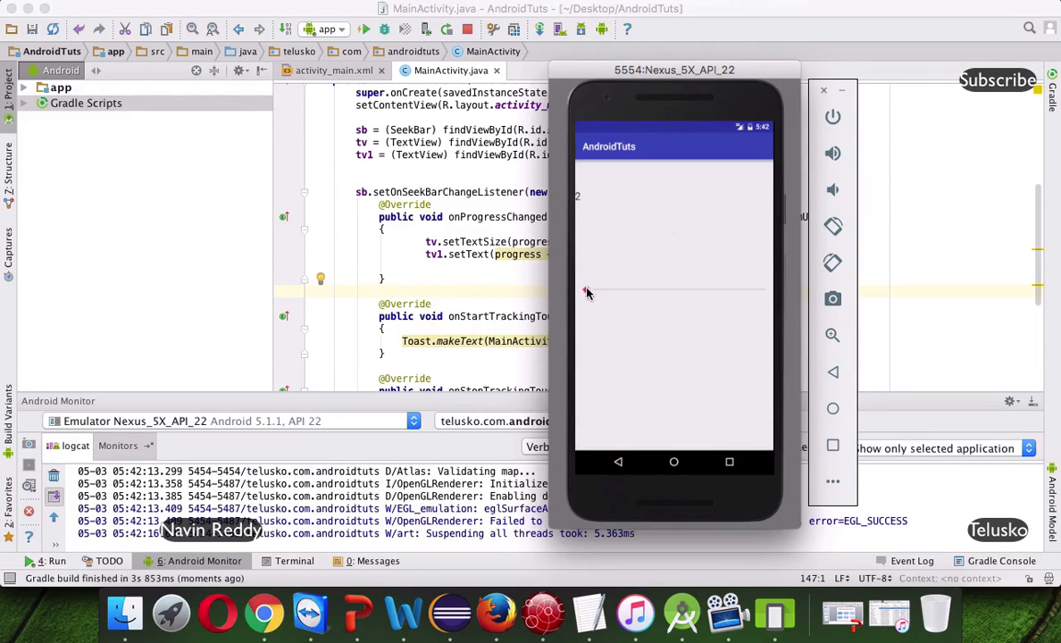
left_click_drag(586, 304, 625, 304)
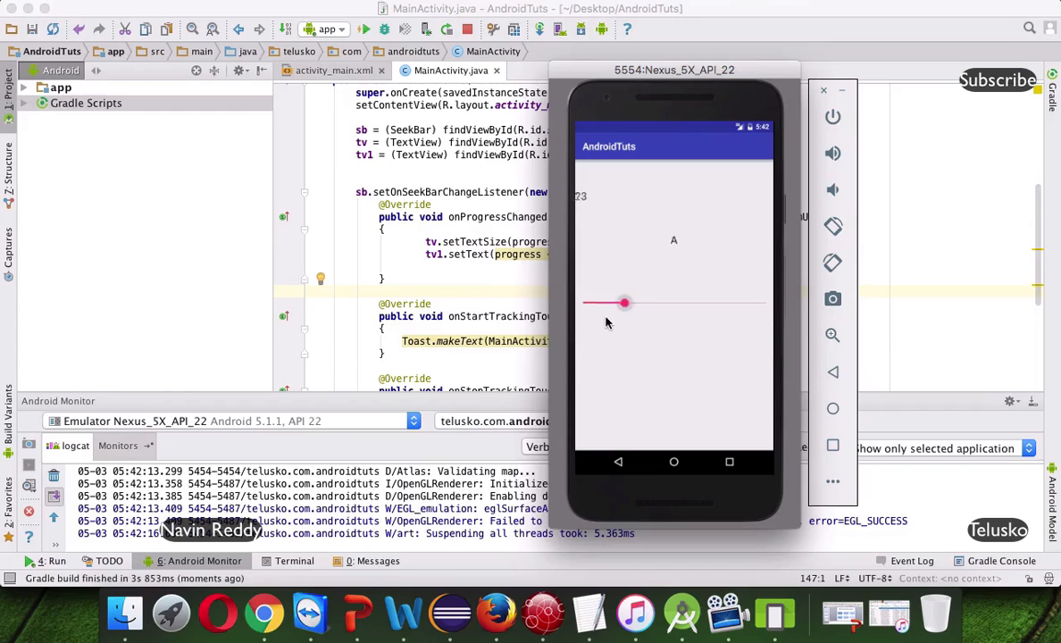
left_click_drag(625, 302, 765, 350)
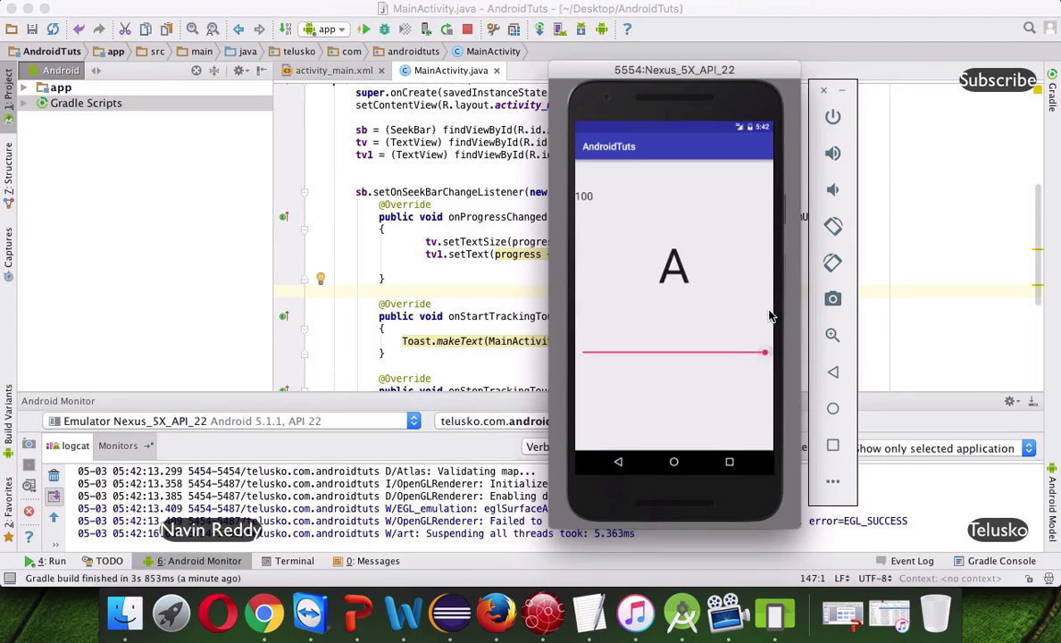